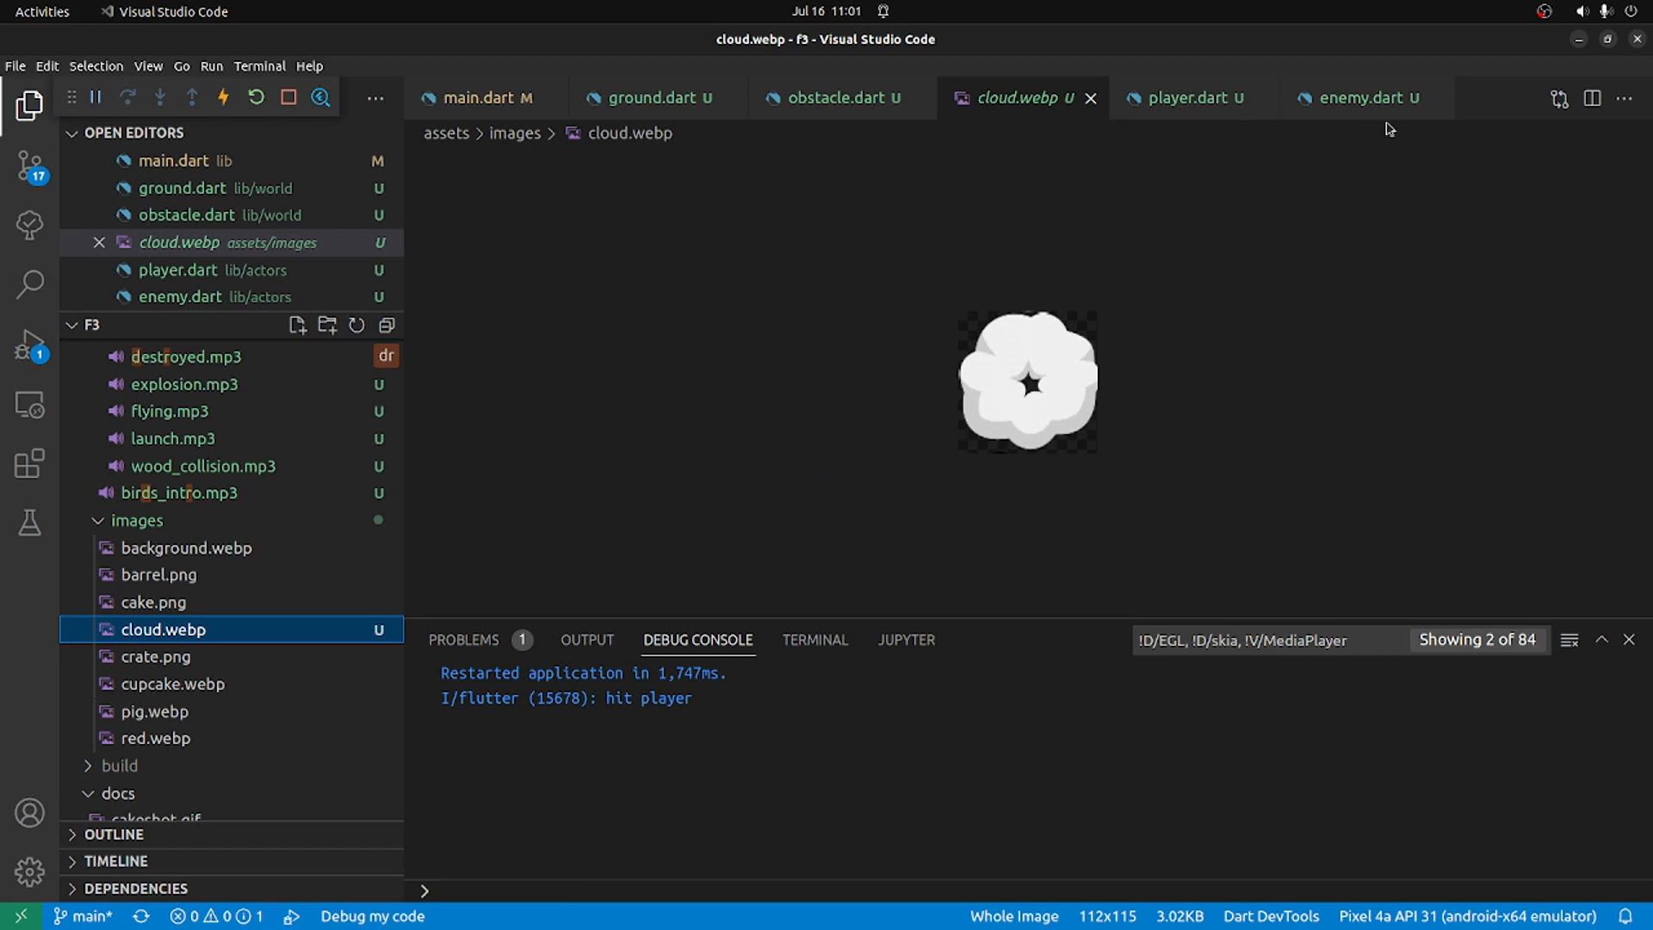
Step: In enemy.dart, add a 'late Sprite cloudSprite' field and load it from cloud.webp in onLoad
{"action": "left_click", "coordinate": [1361, 98]}
{"action": "type", "text": "final spr"}
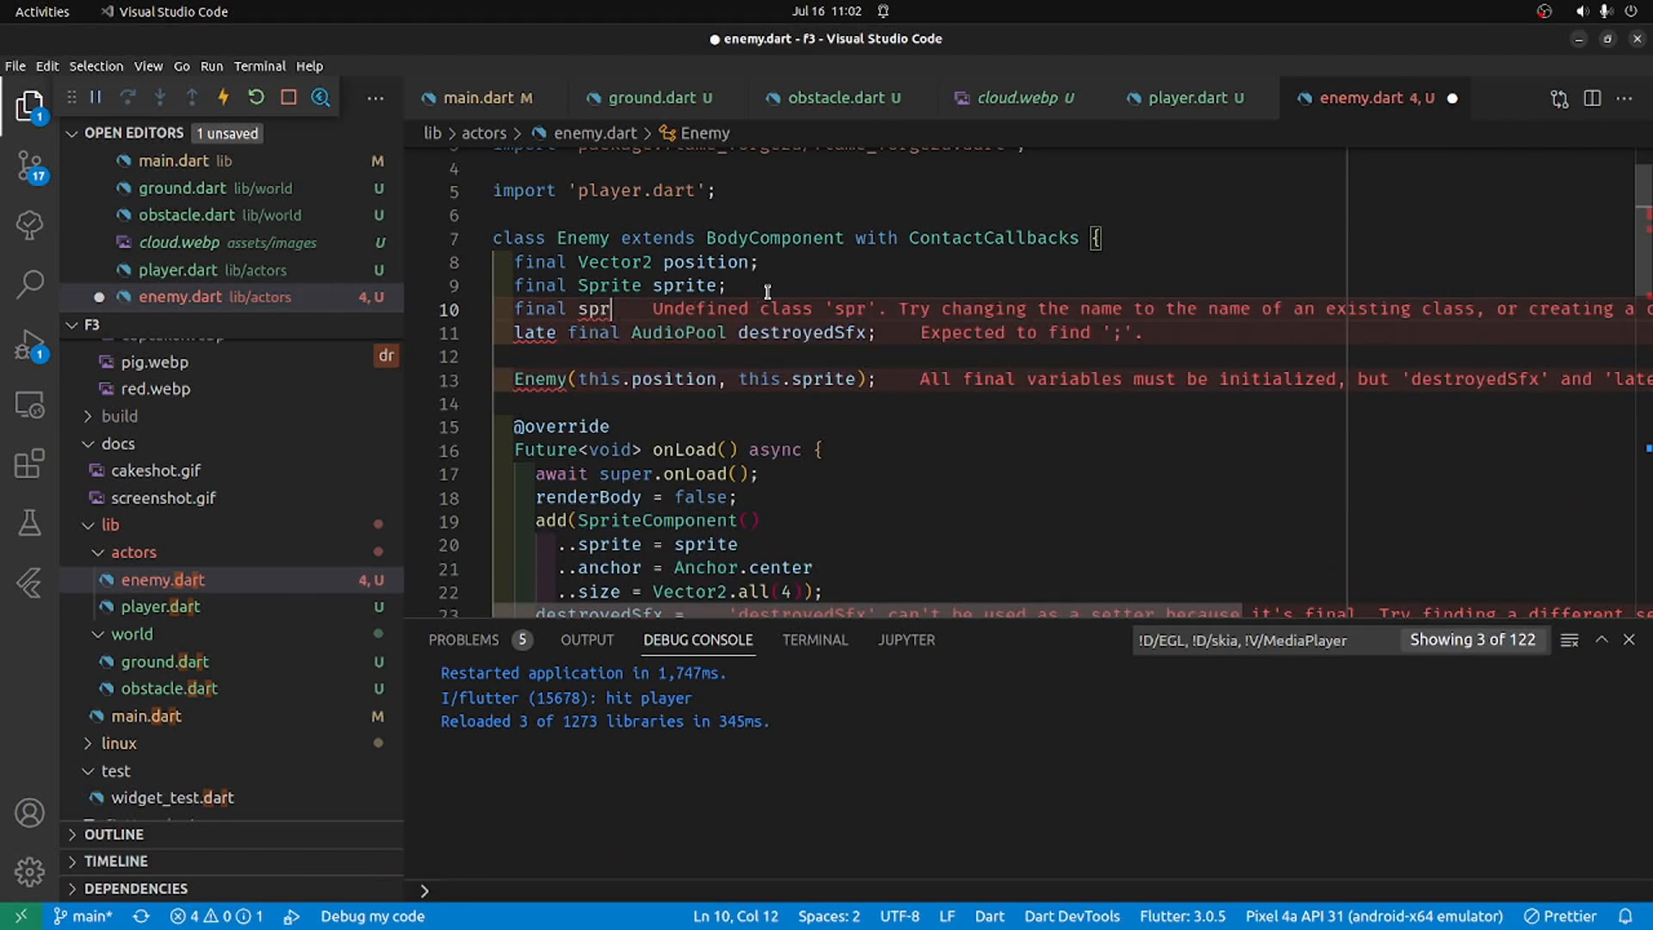
{"action": "type", "text": "ite"}
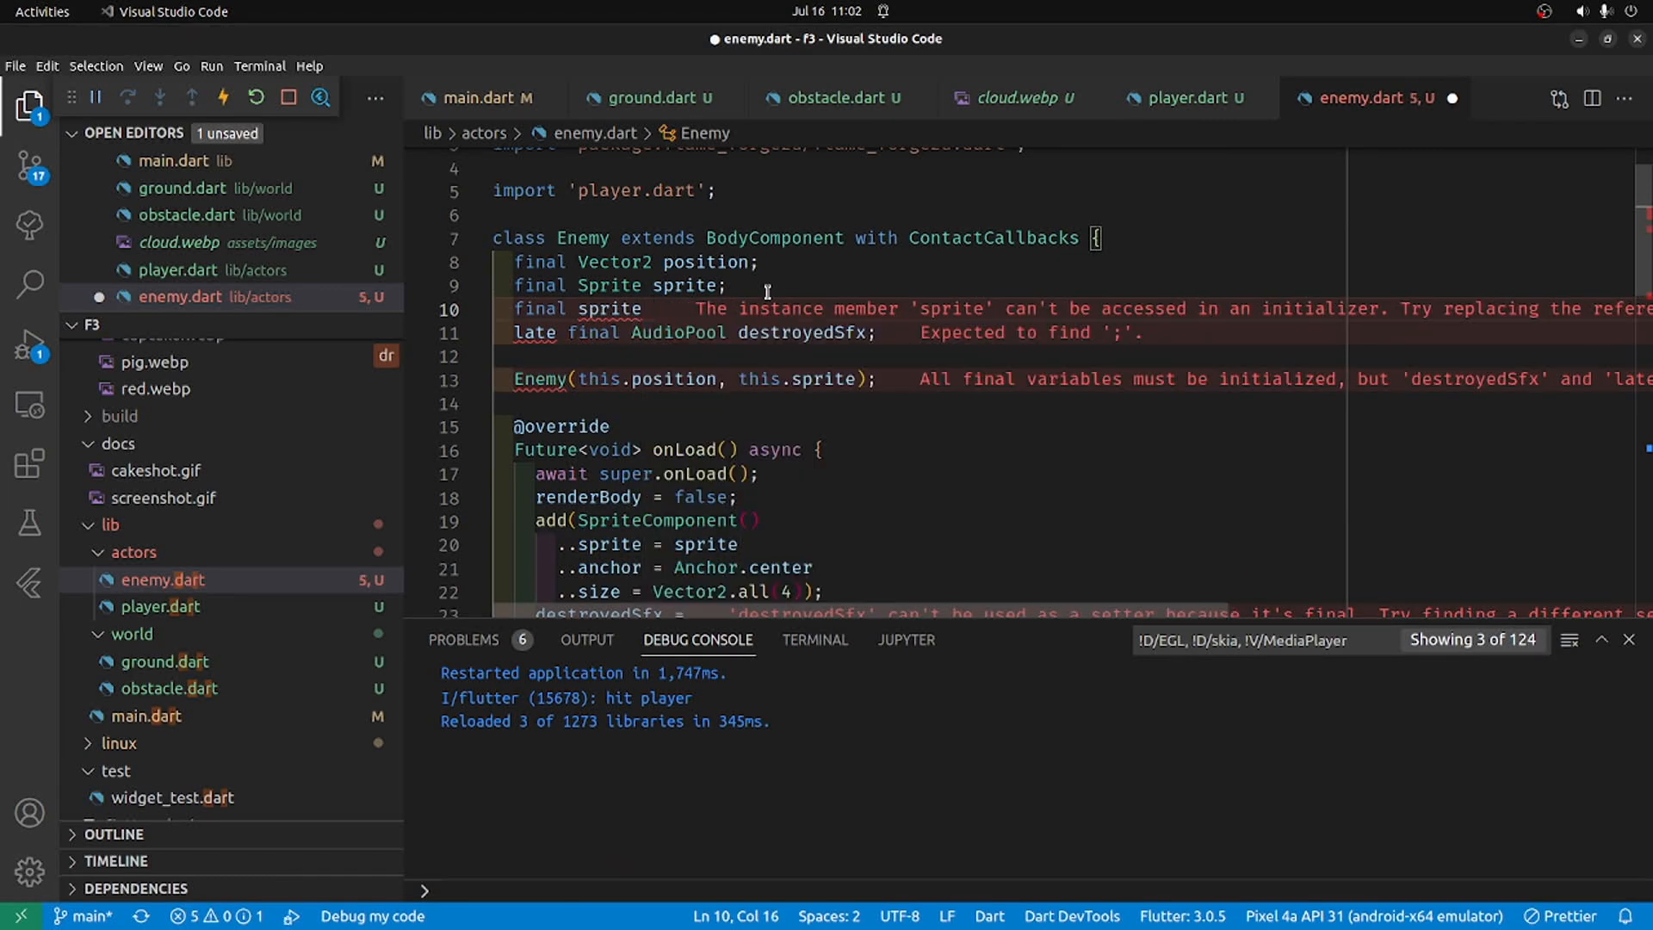
{"action": "type", "text": "c"}
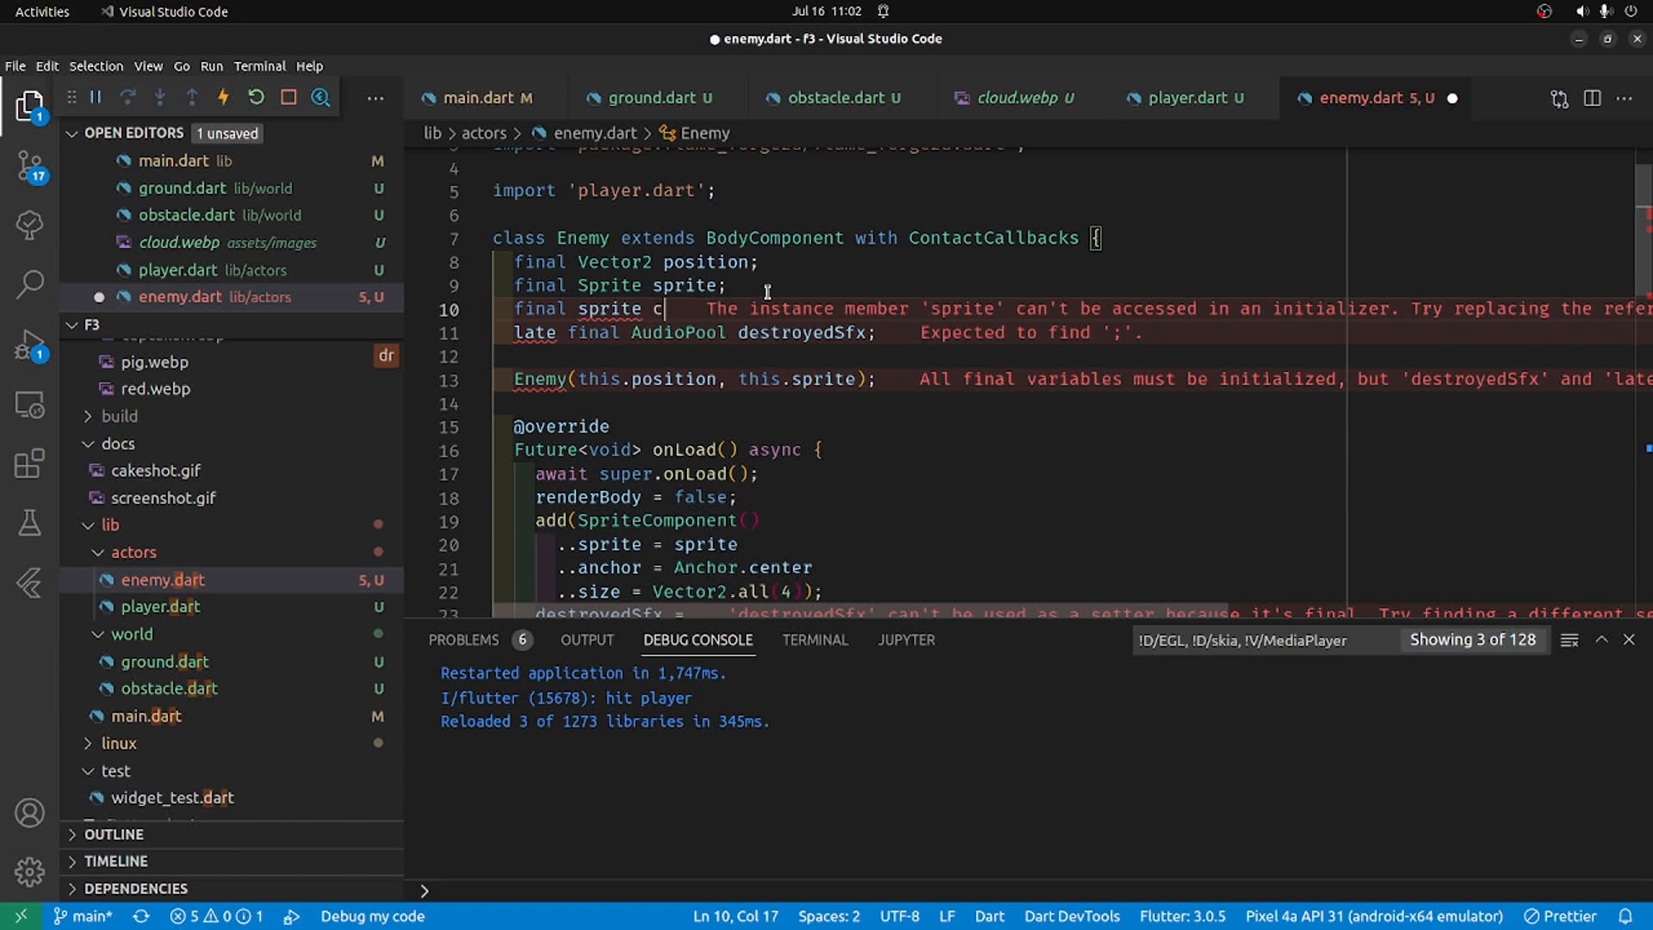
{"action": "type", "text": "loudSpr"}
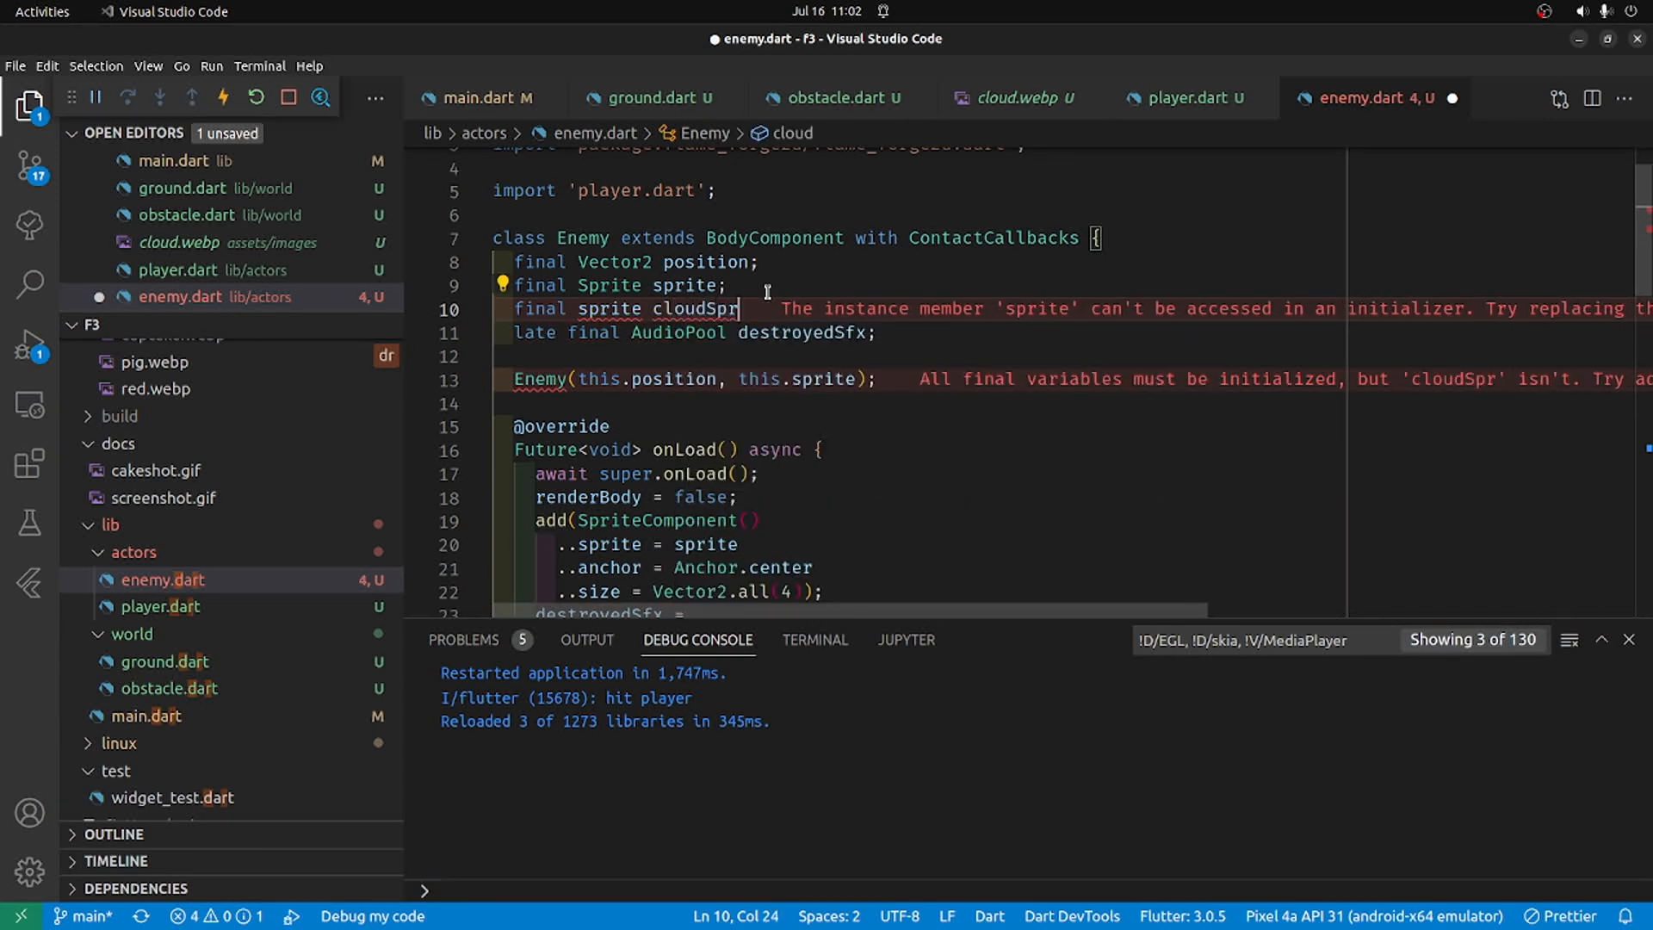
{"action": "type", "text": "ite;"}
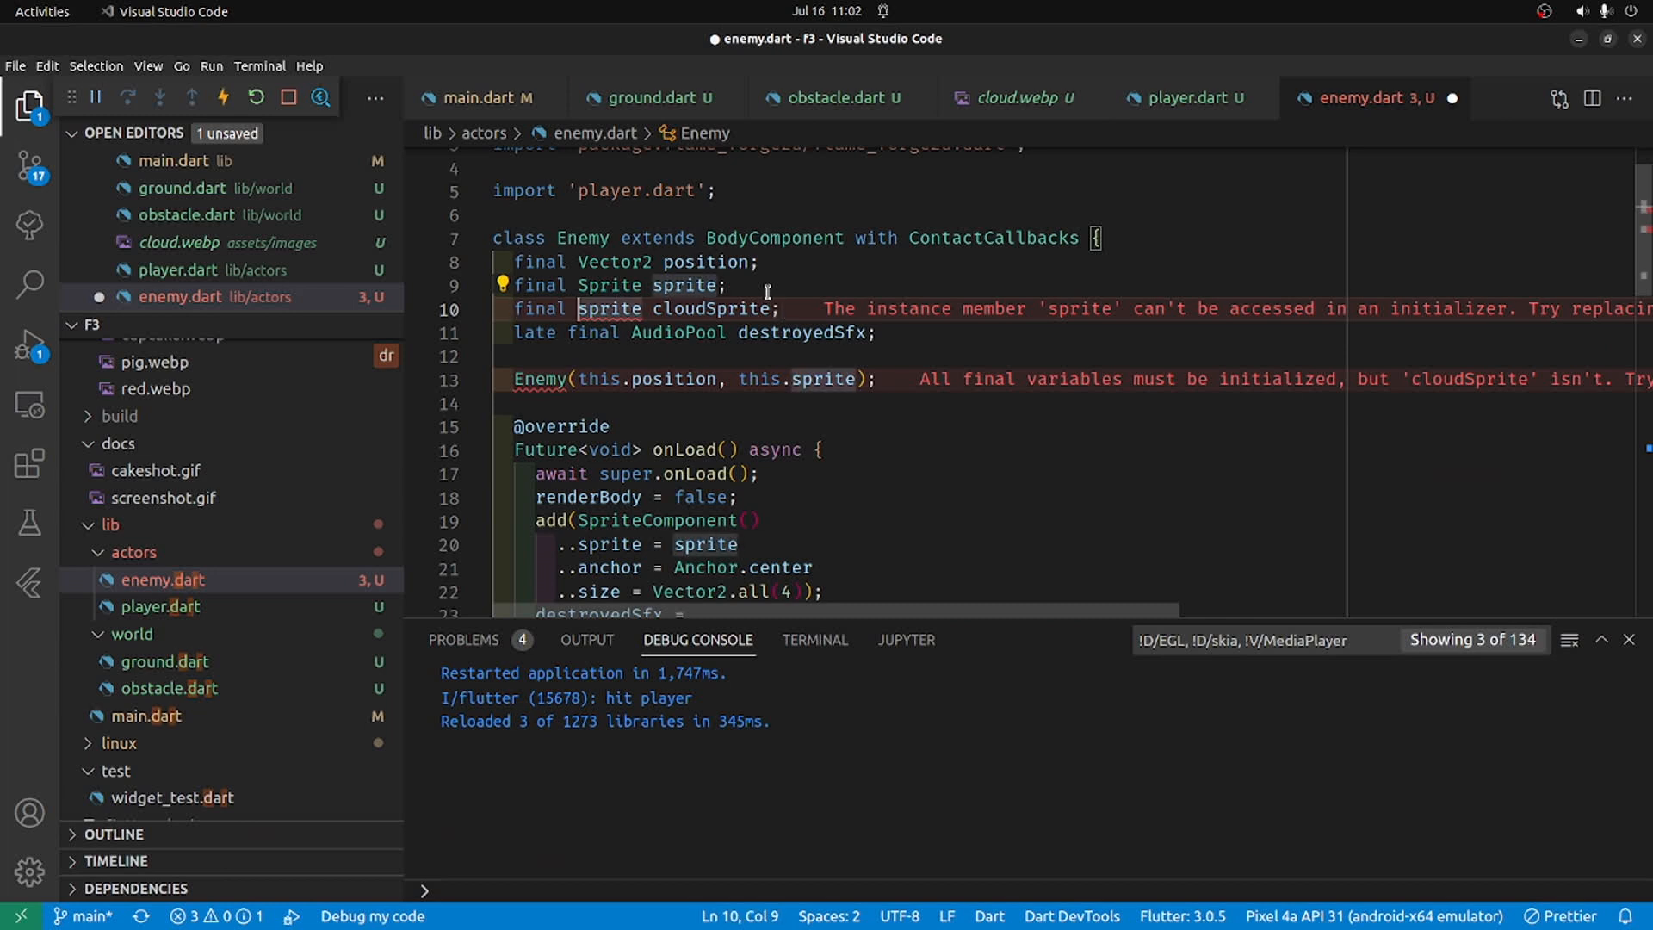
{"action": "key", "text": "ctrl+x"}
{"action": "type", "text": "S"}
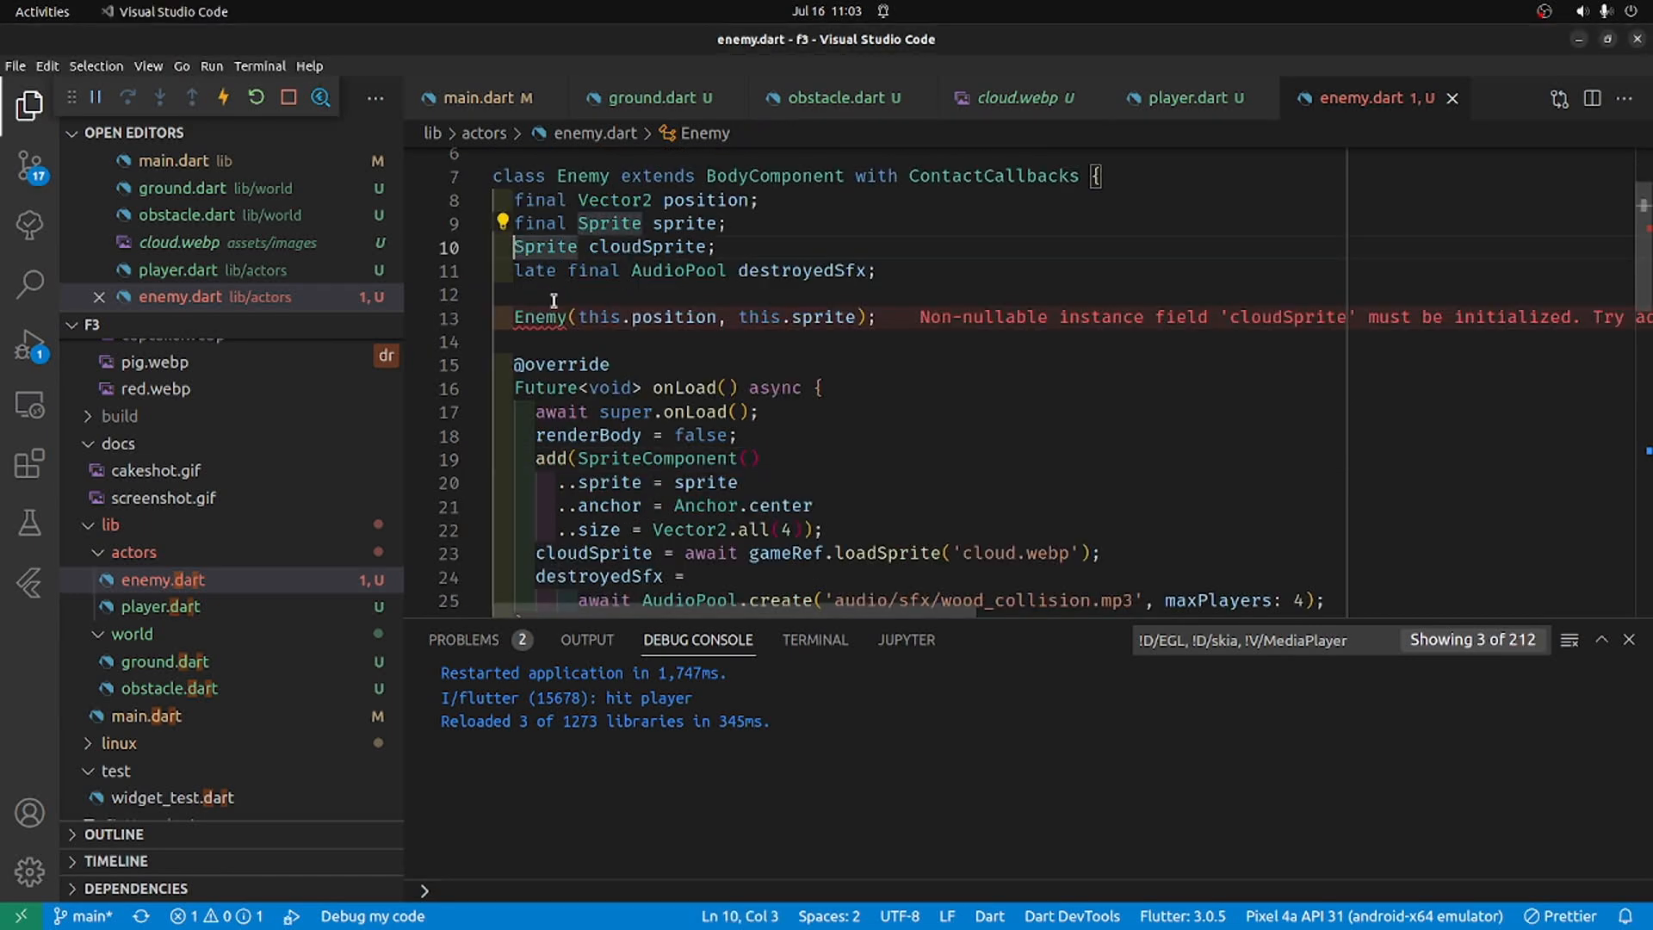
{"action": "type", "text": "lae"}
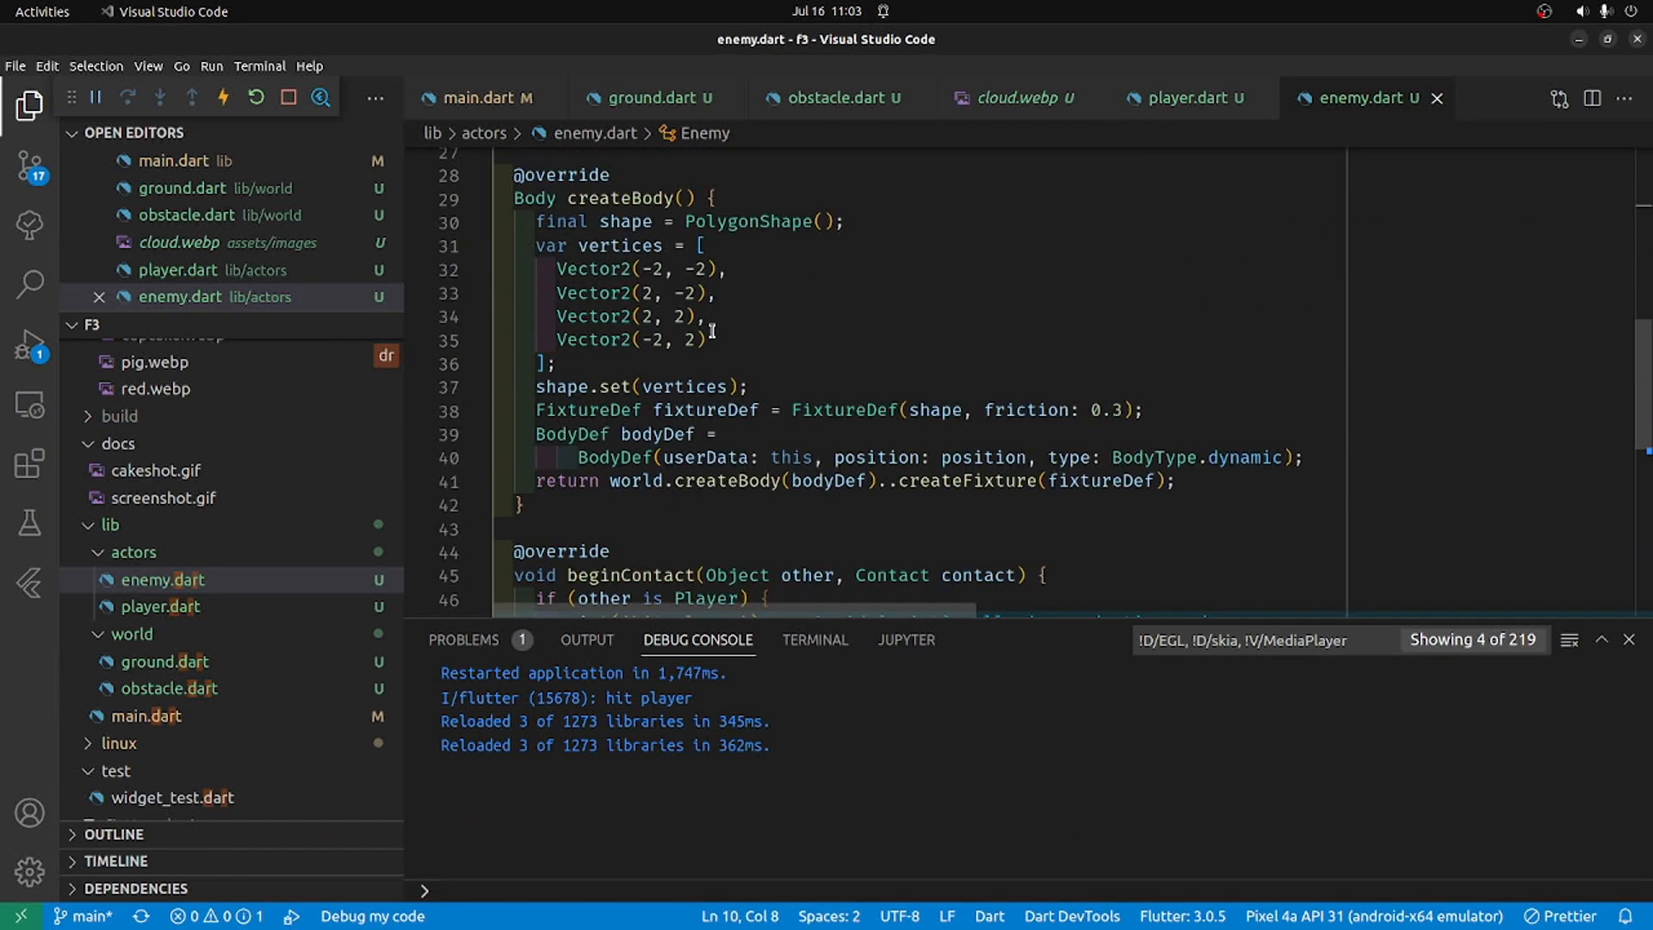
Step: Copy the add(SpriteComponent…) block from onLoad into beginContact above removeFromParent()
{"action": "scroll", "scroll_direction": "down", "scroll_amount": 3}
{"action": "type", "text": "destroyedSfx.start();"}
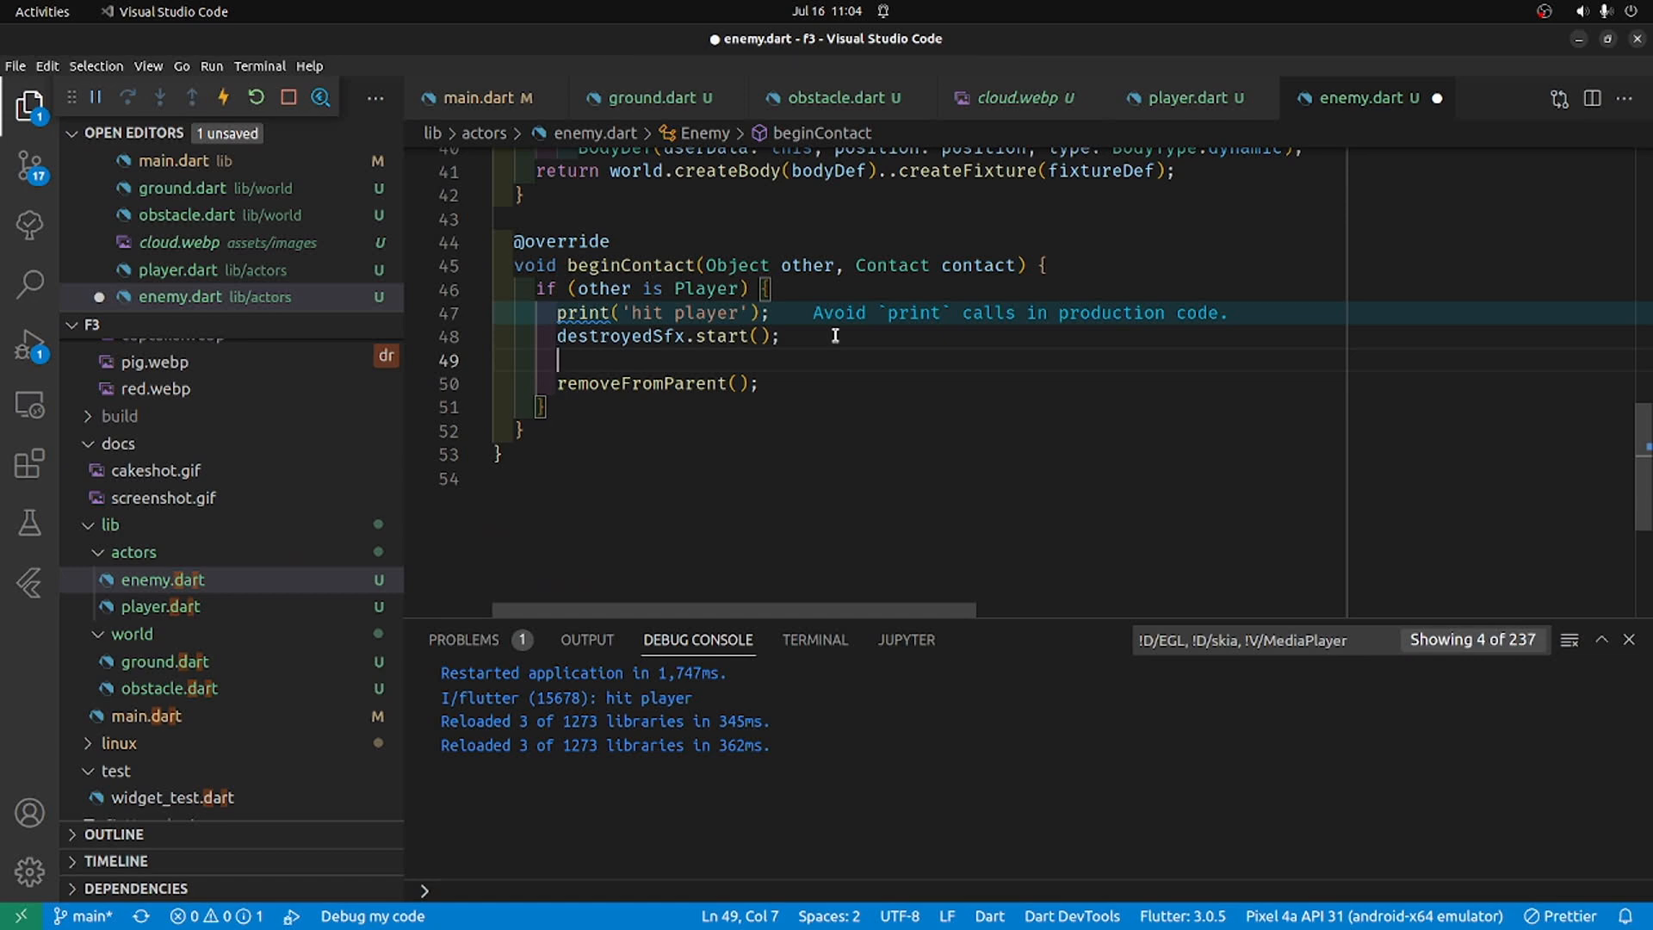
{"action": "type", "text": "add"}
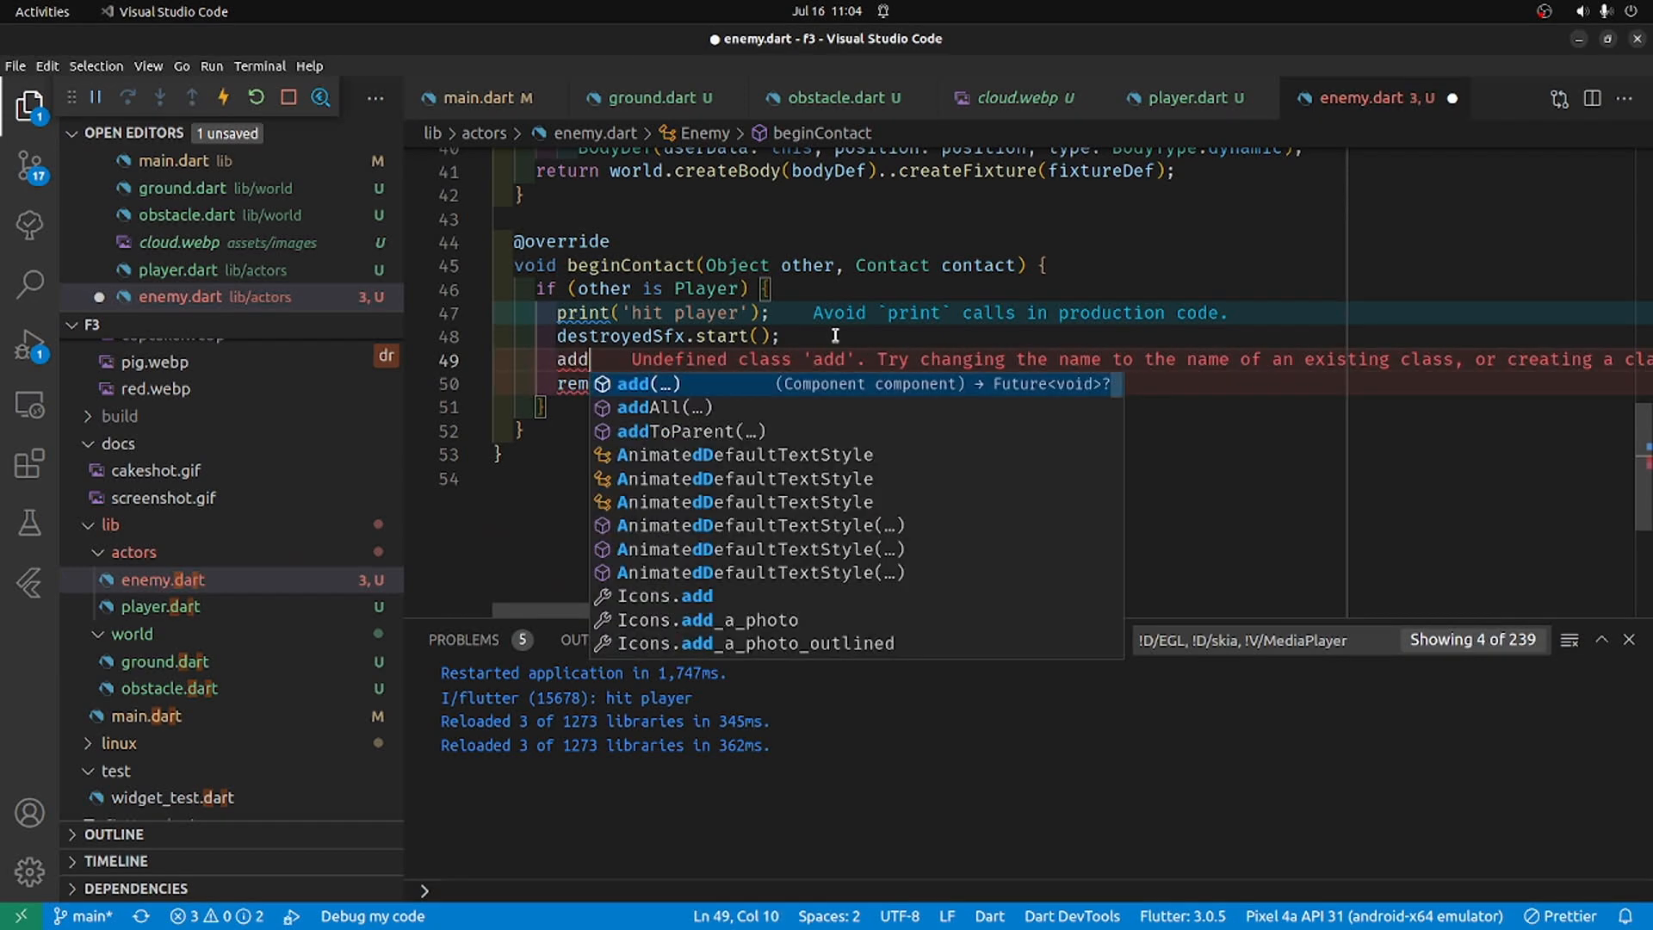
{"action": "type", "text": "(Sprite"}
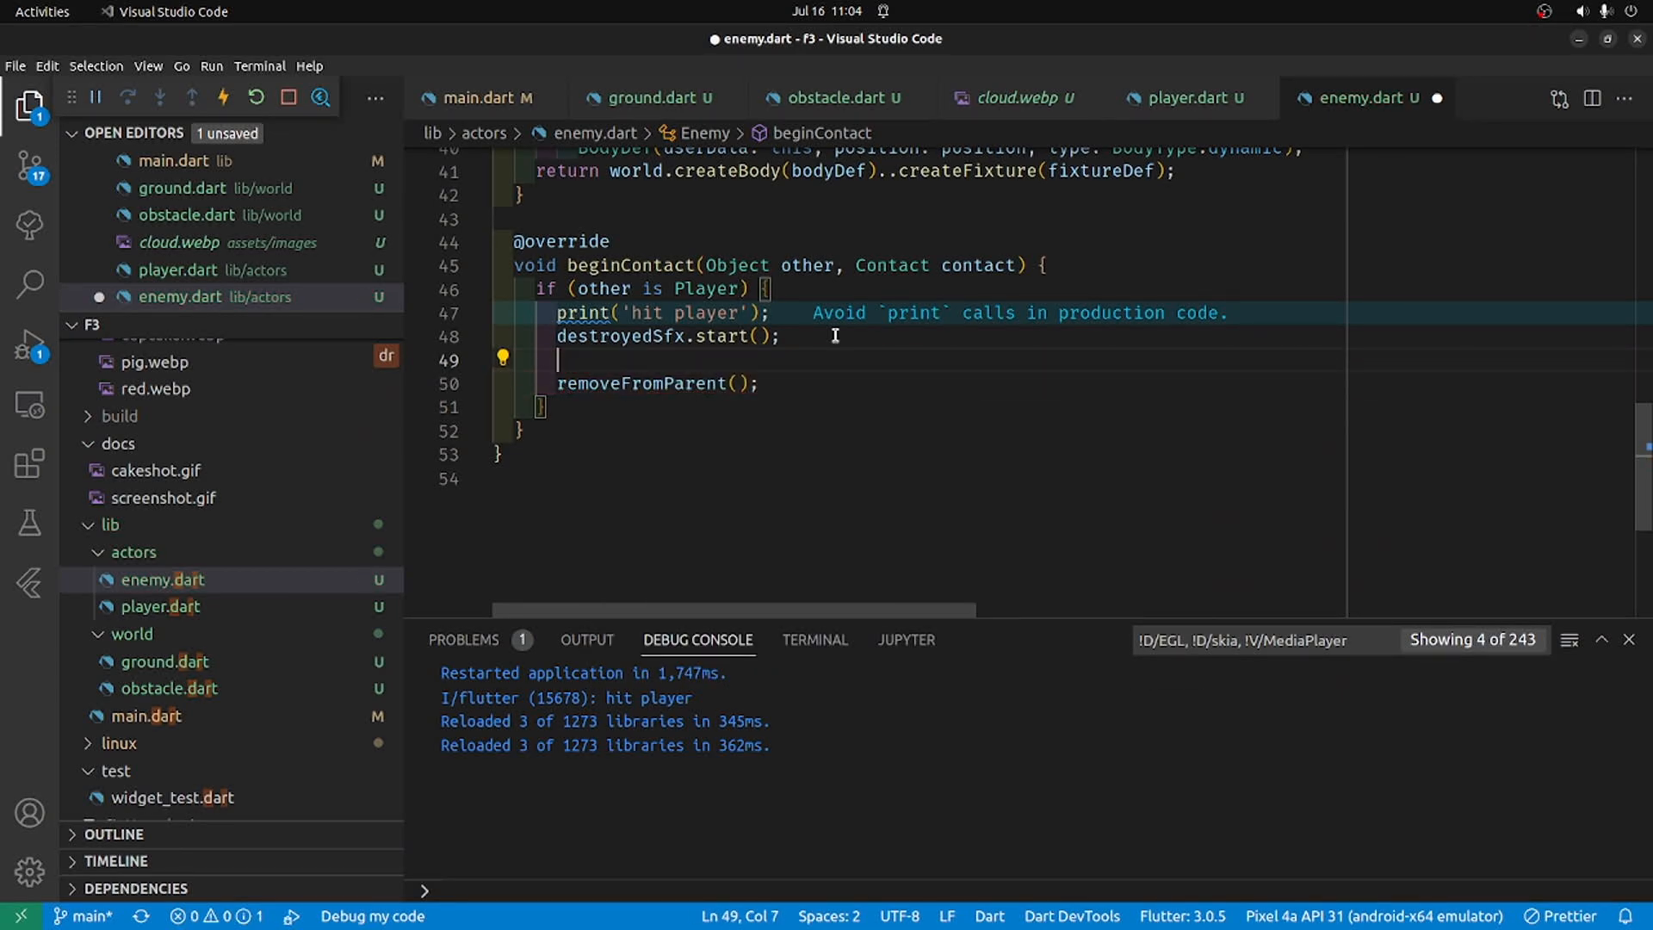
{"action": "scroll", "scroll_direction": "up", "scroll_amount": 3}
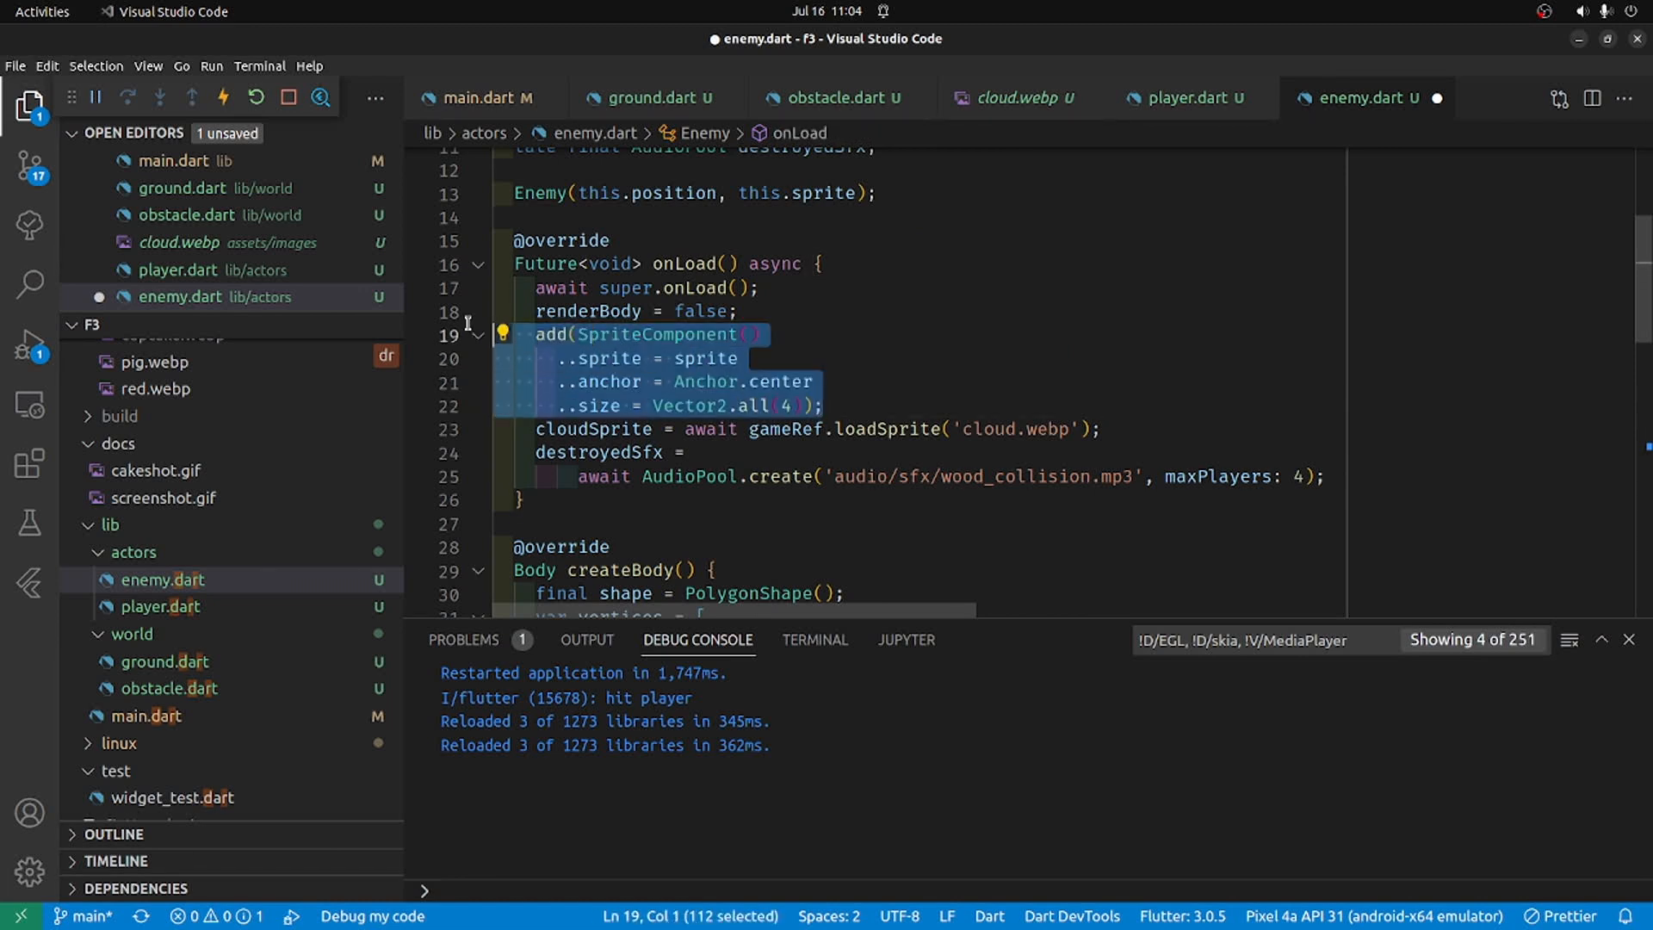
{"action": "left_click", "coordinate": [469, 334]}
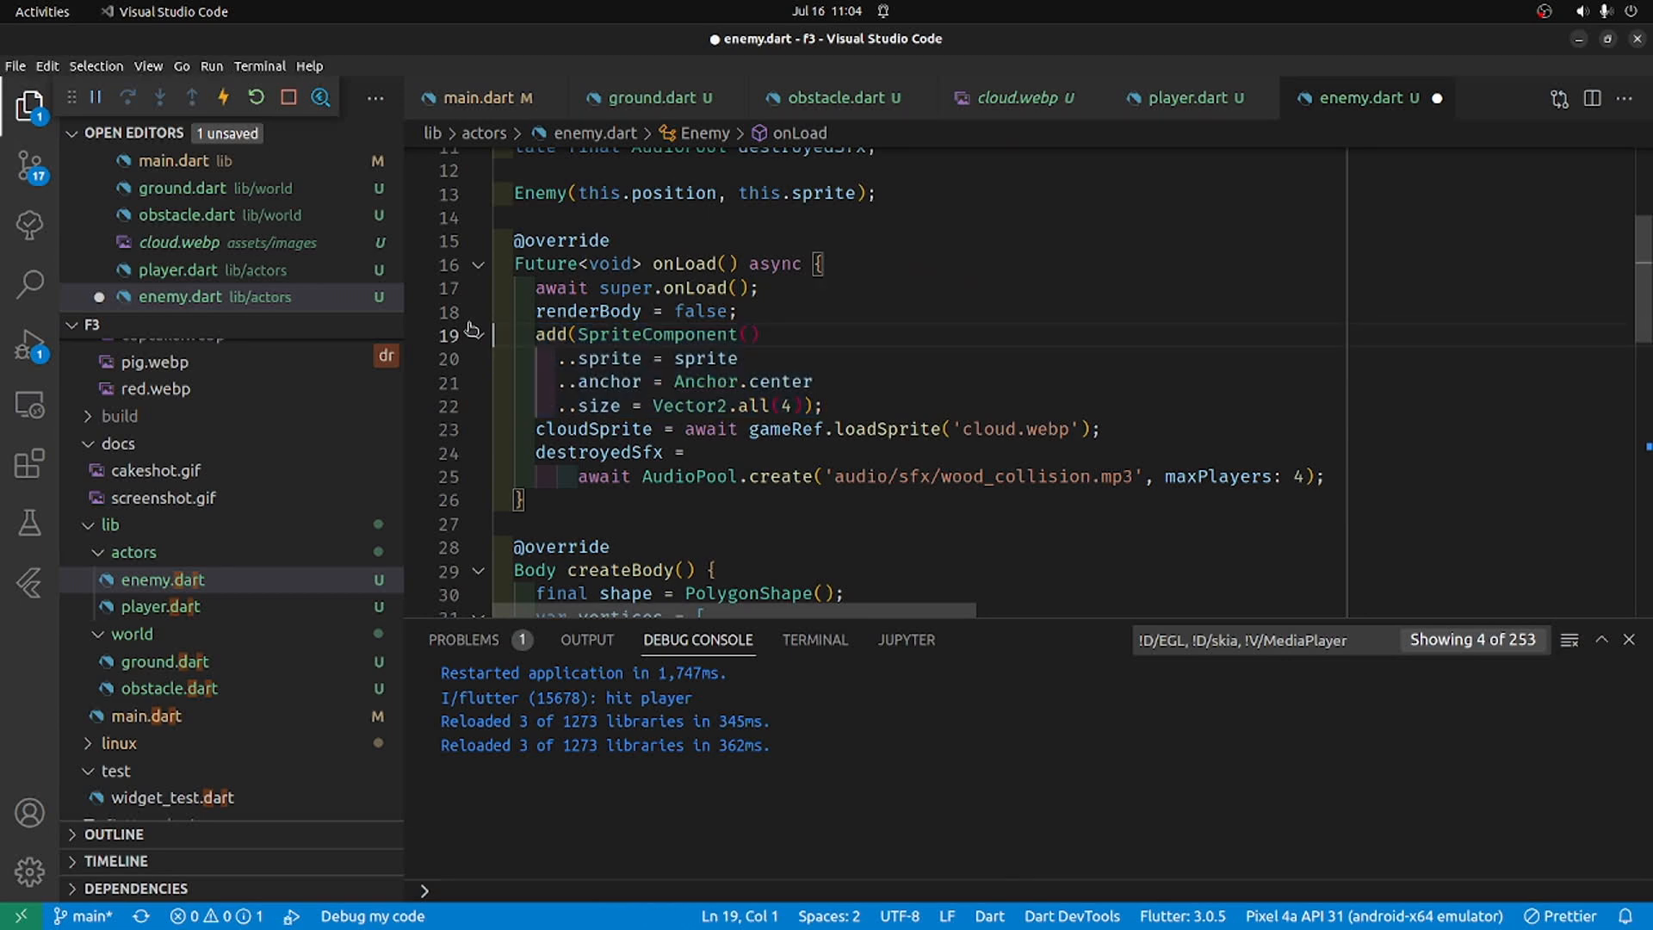
{"action": "scroll", "scroll_direction": "down", "scroll_amount": 3}
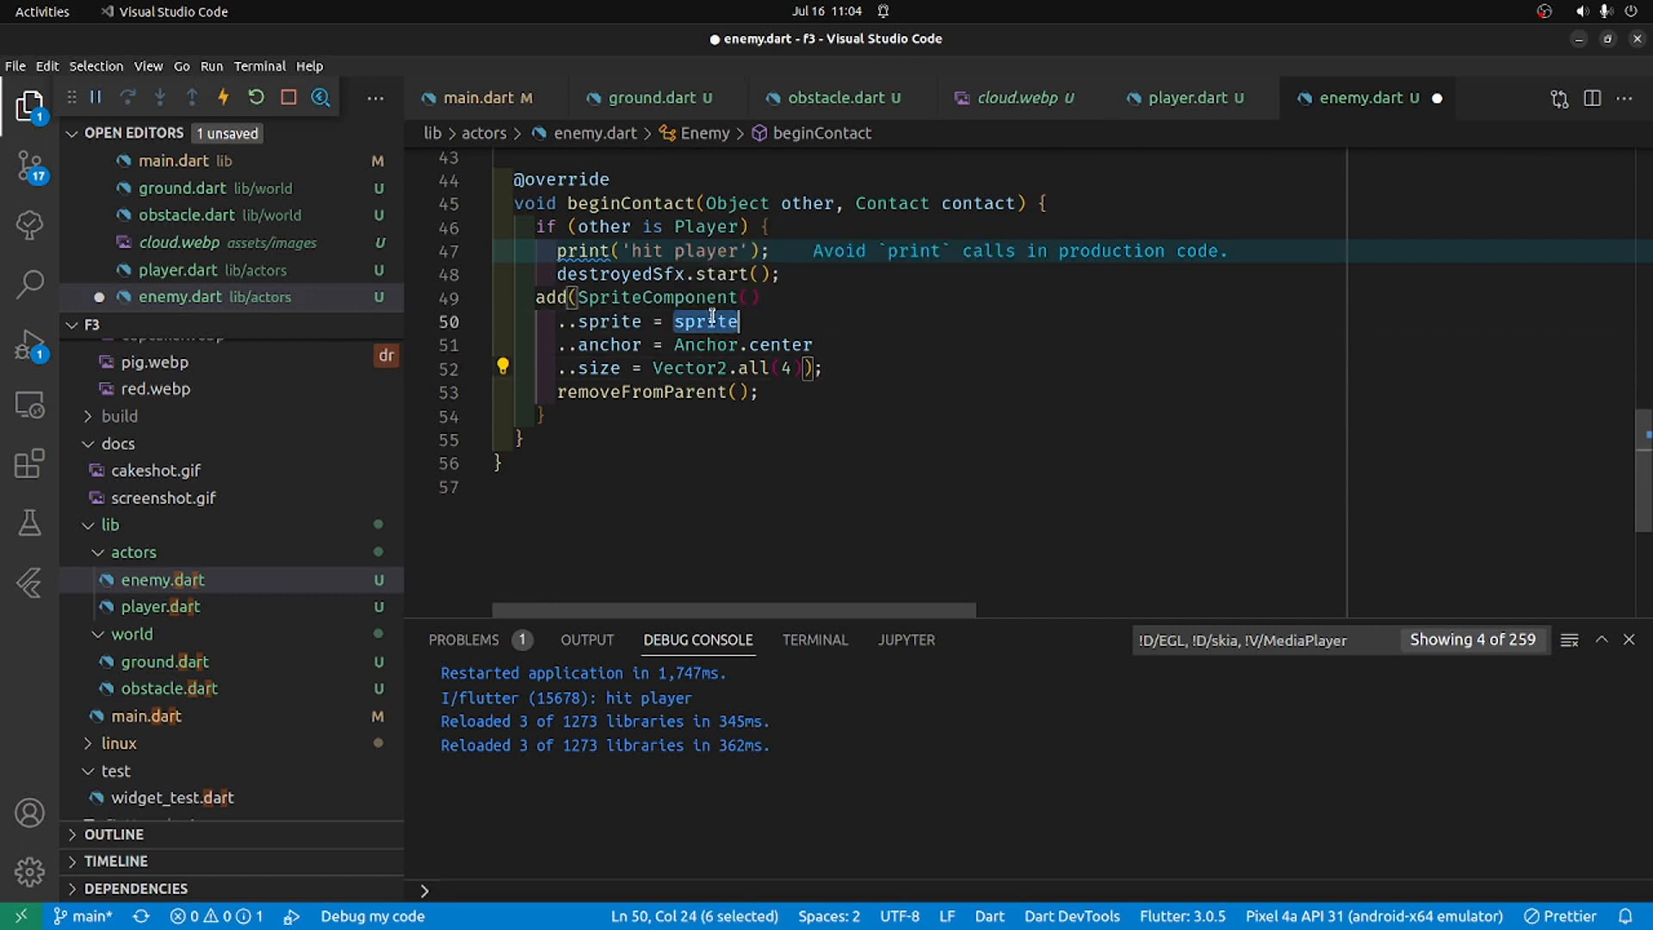
Step: Use cloudSprite in the pasted block and begin Future.delayed with a 1100-millisecond Duration
{"action": "type", "text": "cloudSprite"}
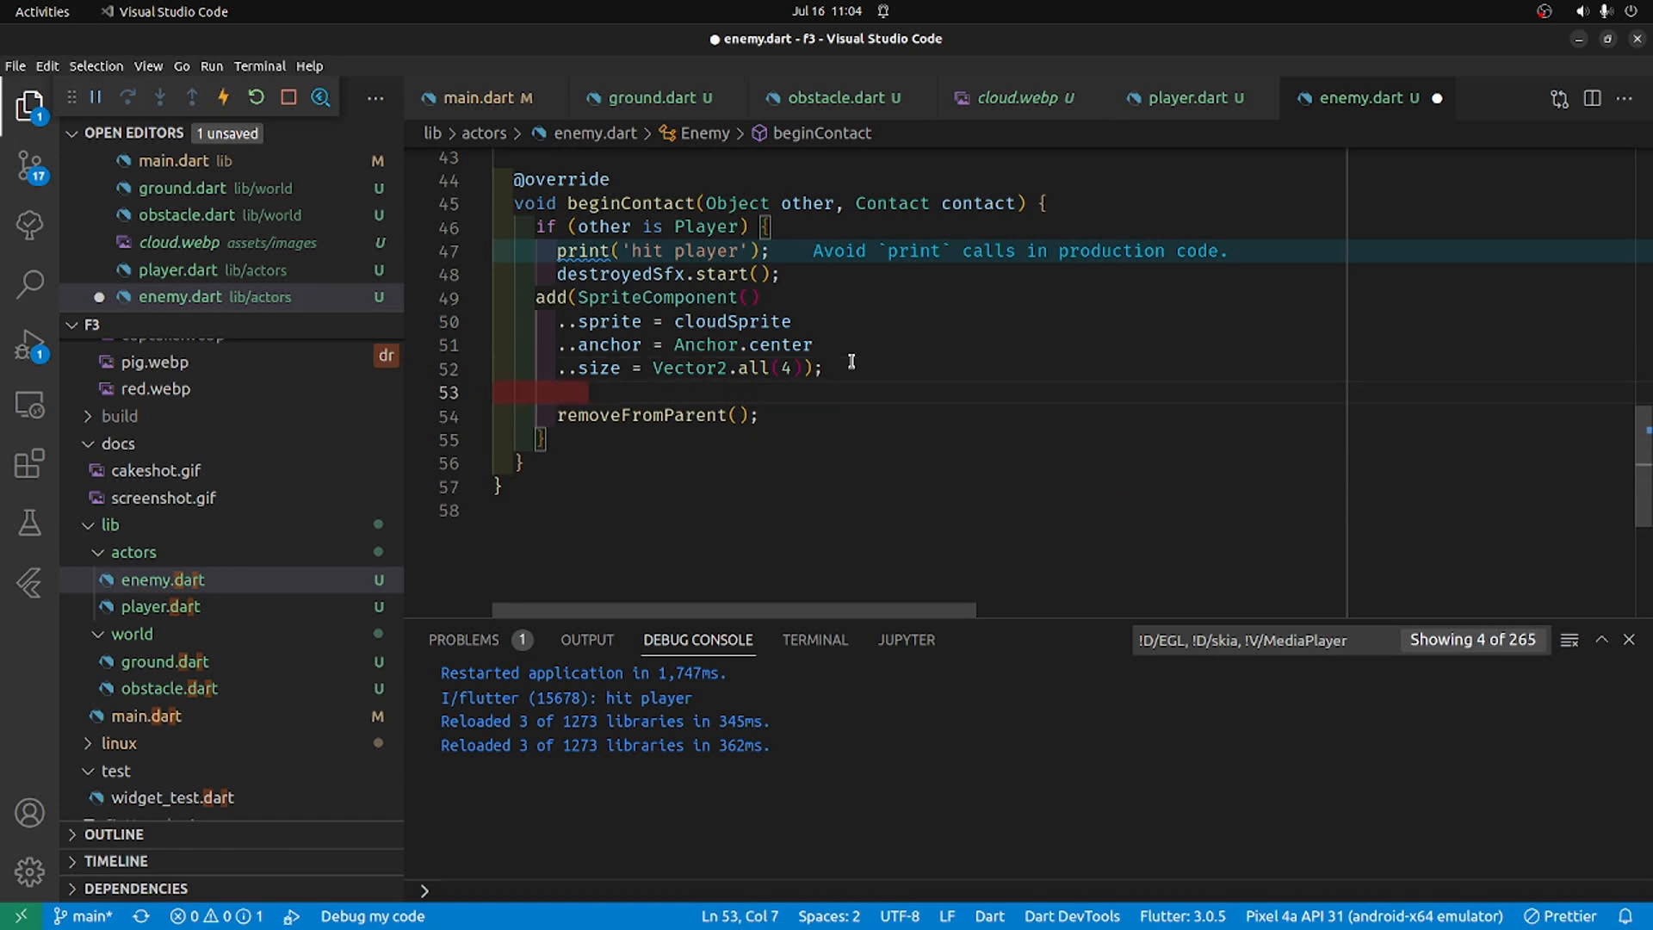
{"action": "type", "text": "Future"}
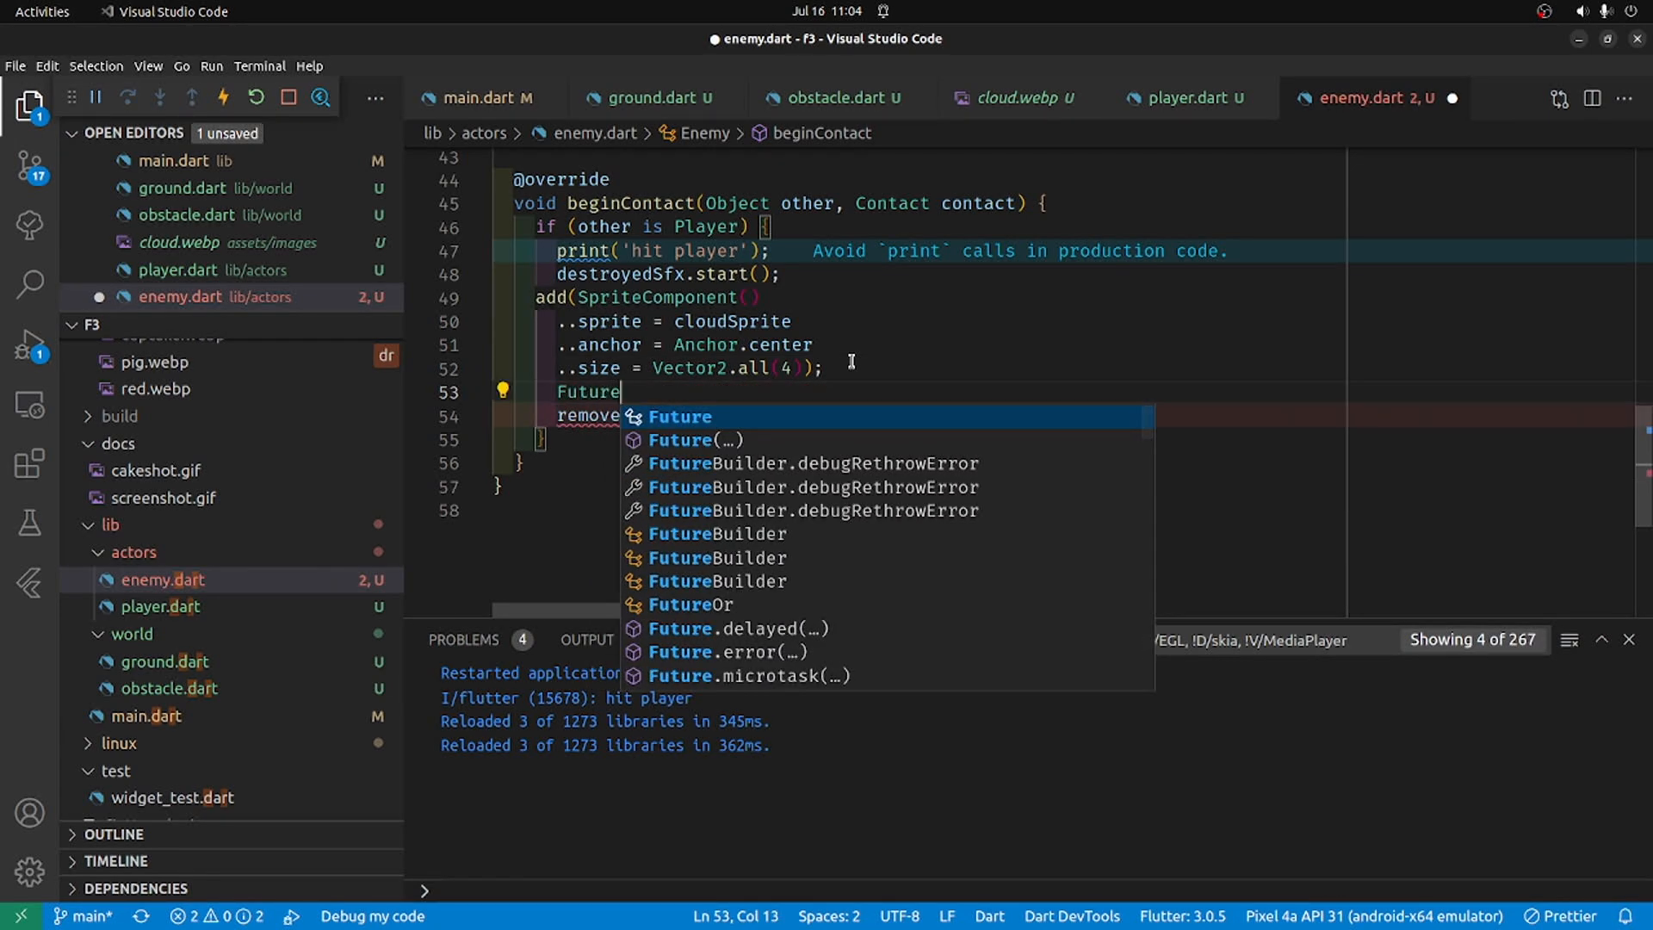
{"action": "type", "text": ".delayed"}
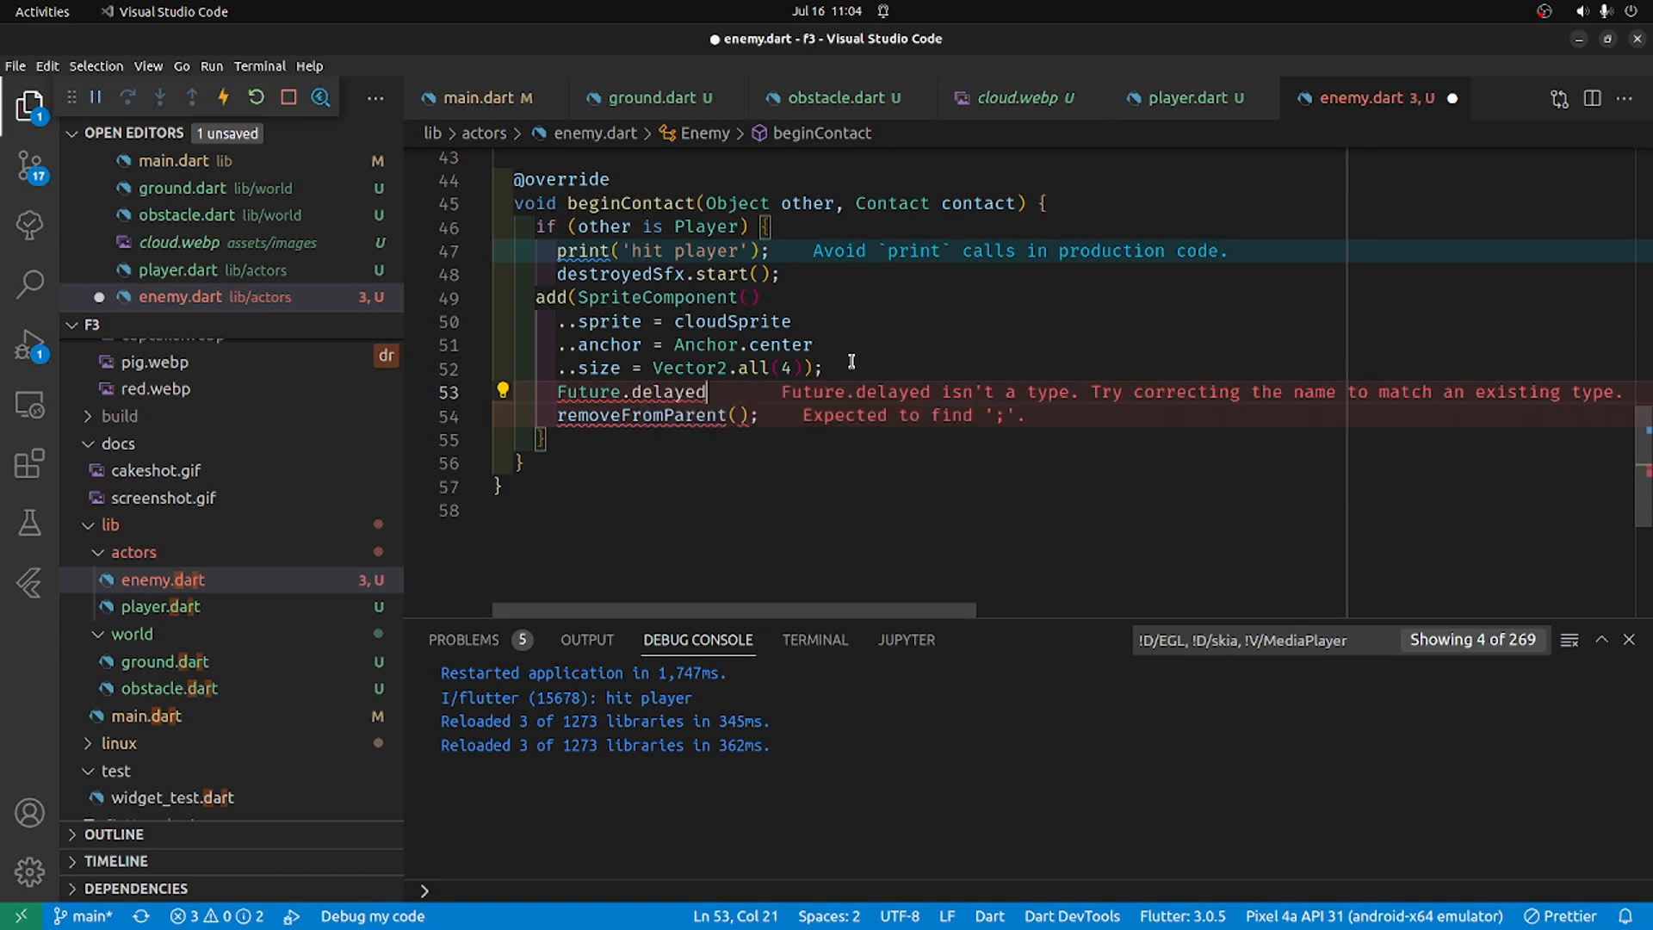
{"action": "type", "text": "("}
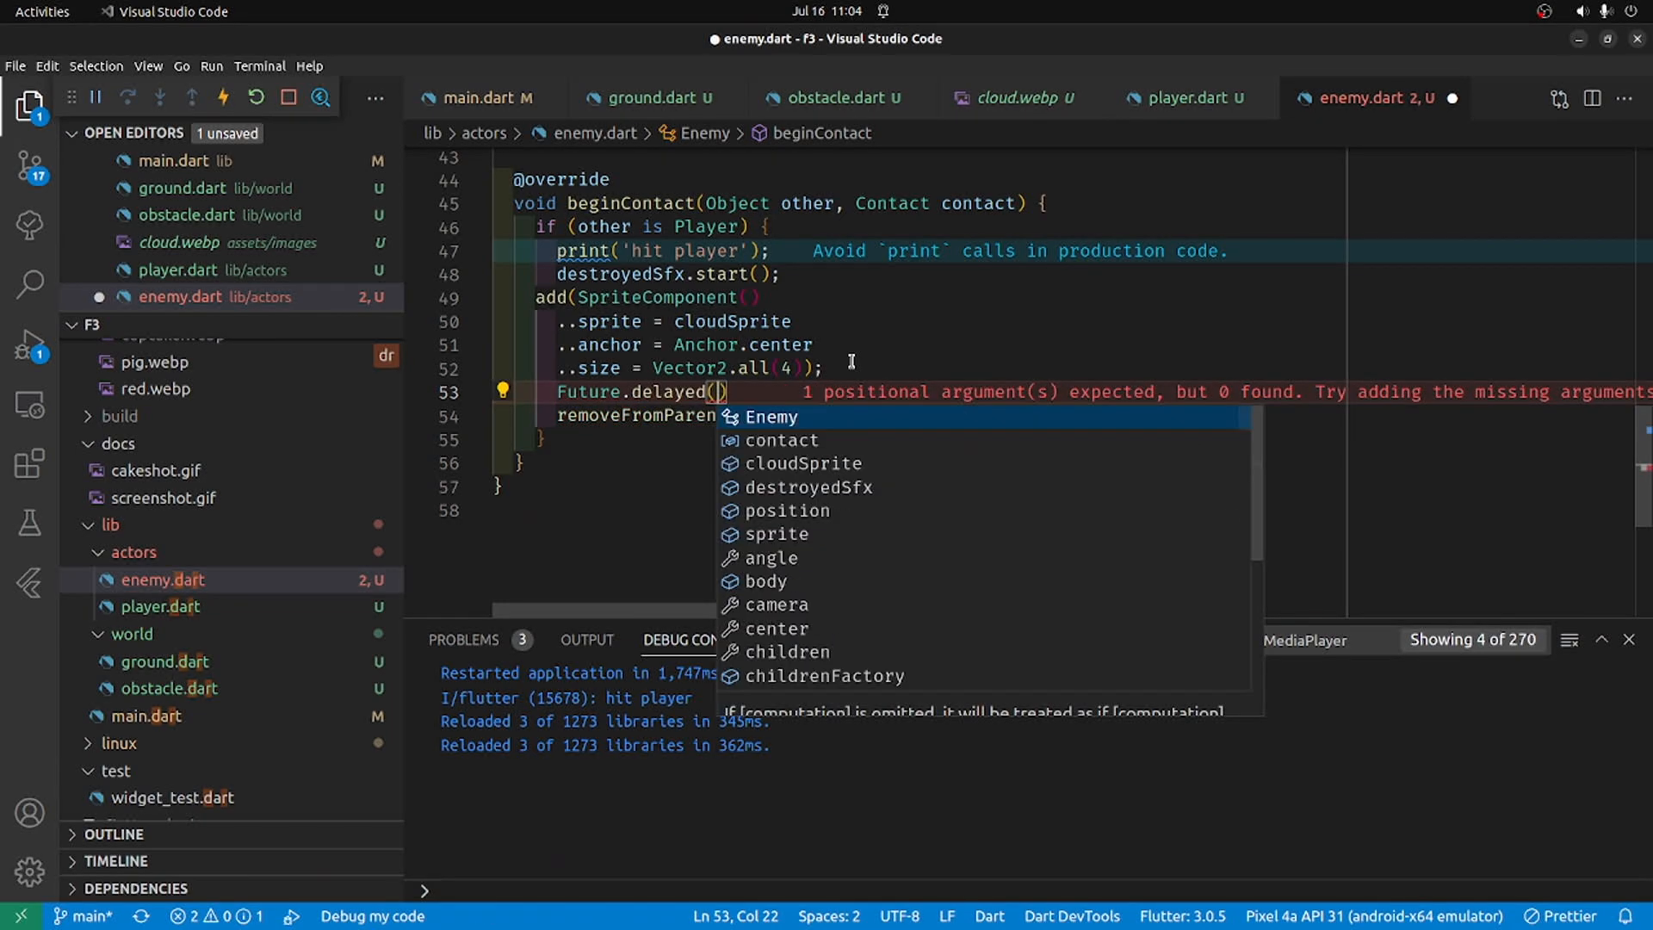
{"action": "type", "text": "const Duration"}
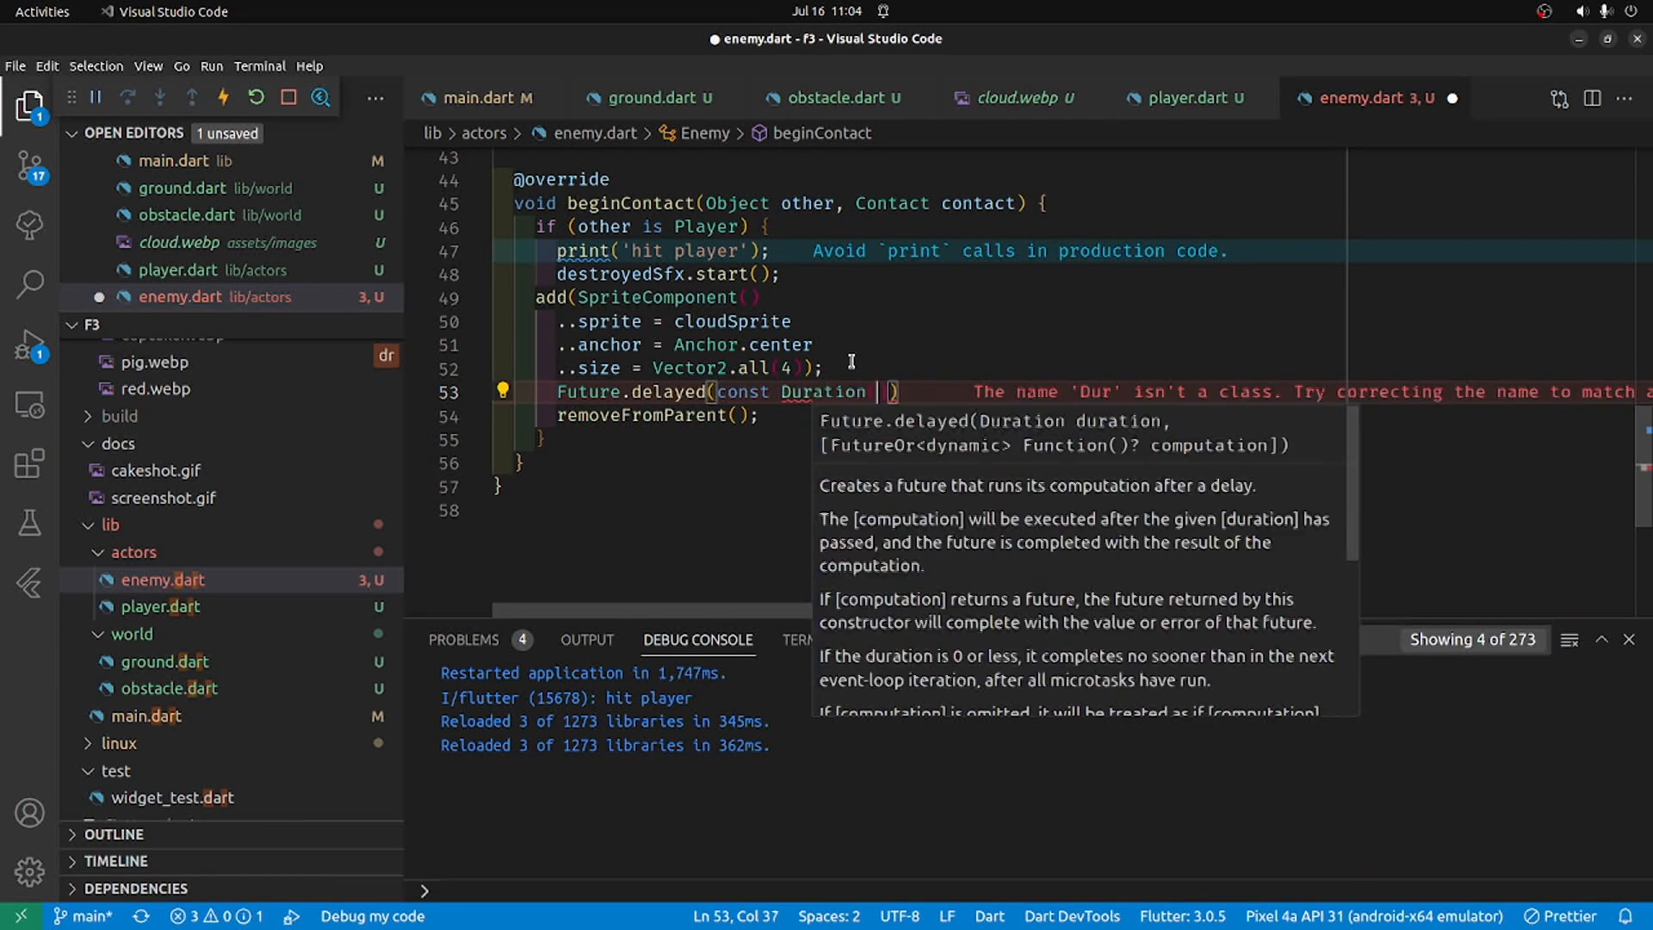
{"action": "type", "text": "milliseconds"}
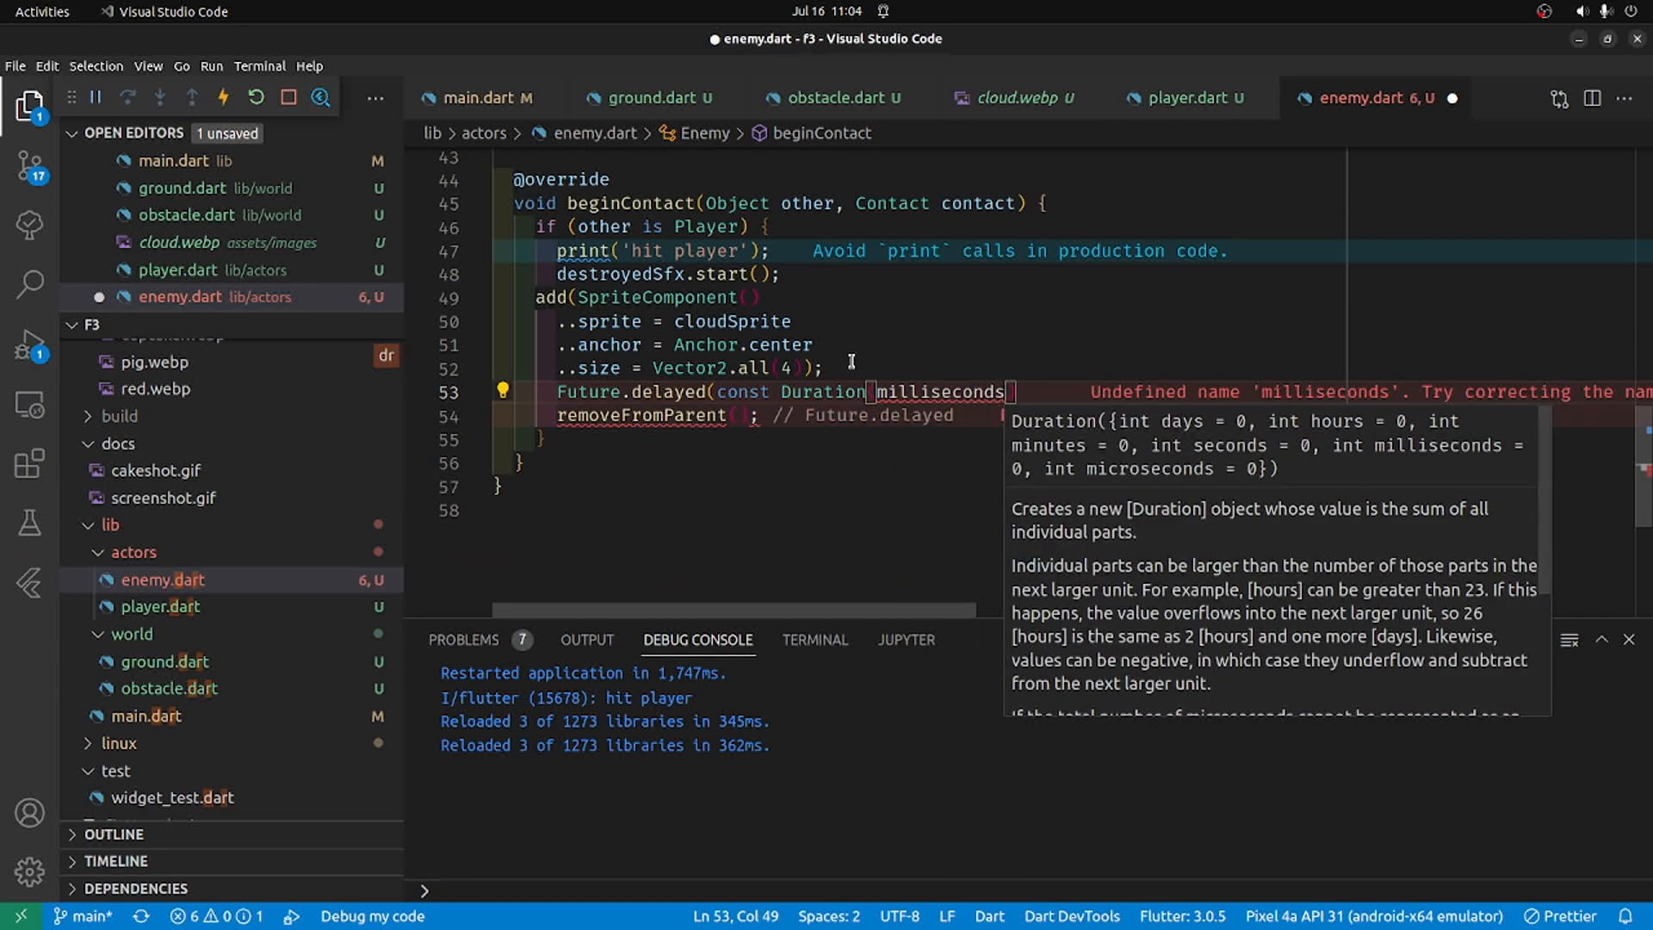
{"action": "type", "text": ": 1100"}
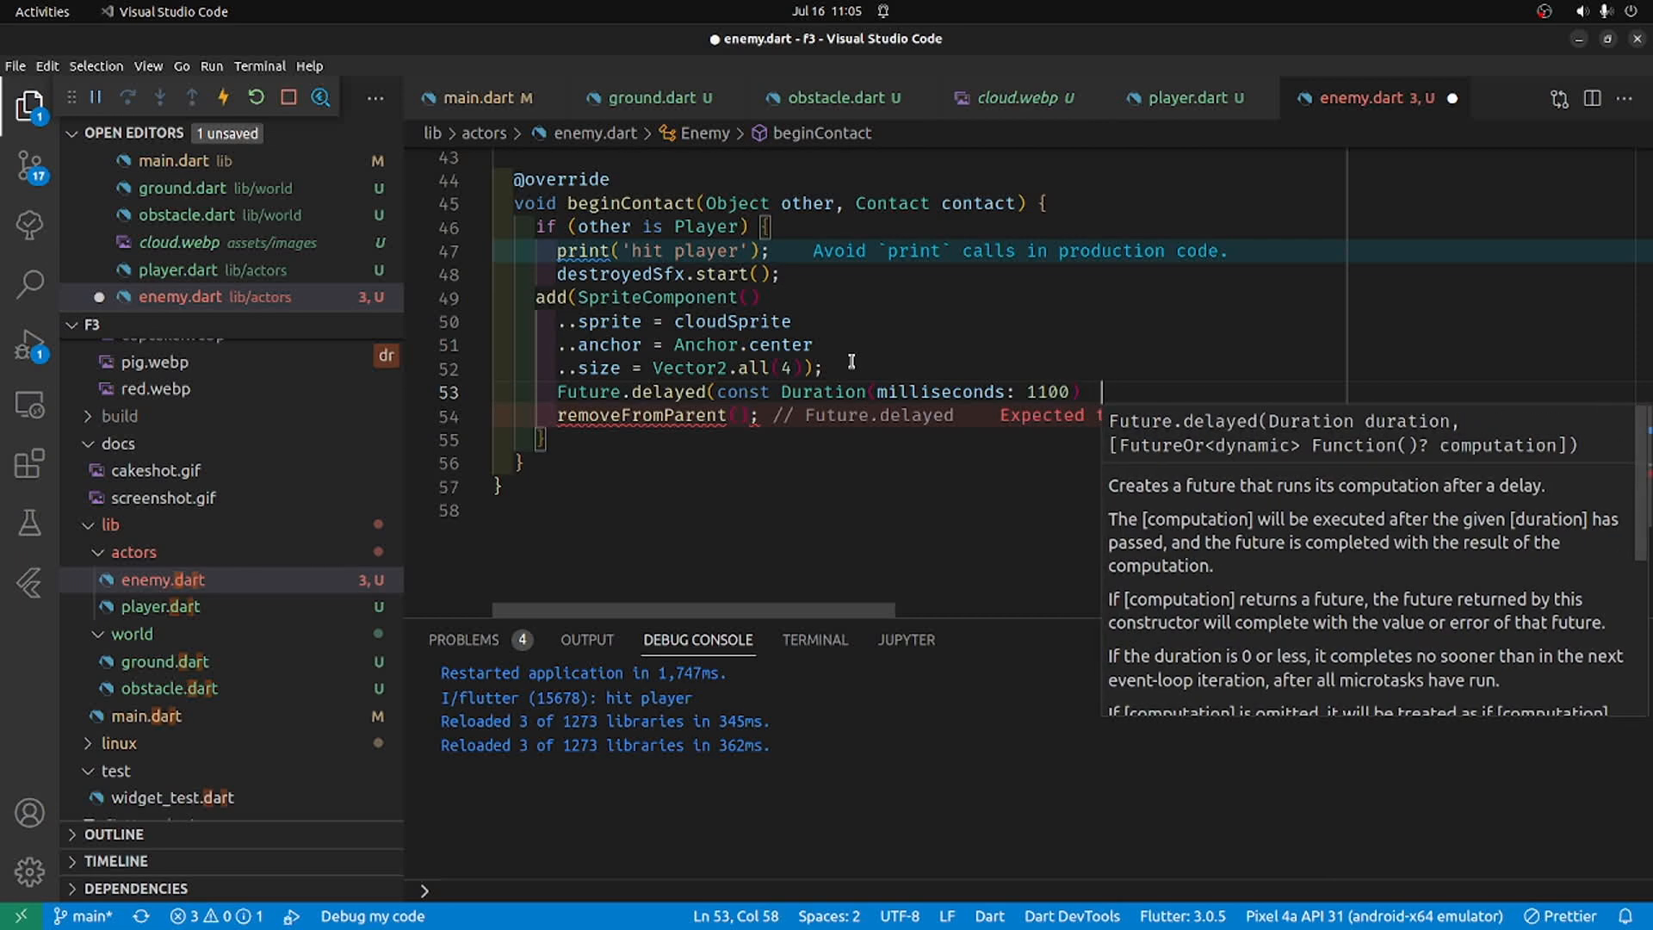
Step: Make the delayed callback call removeFromParent() and delete the old immediate removal line
{"action": "type", "text": ","}
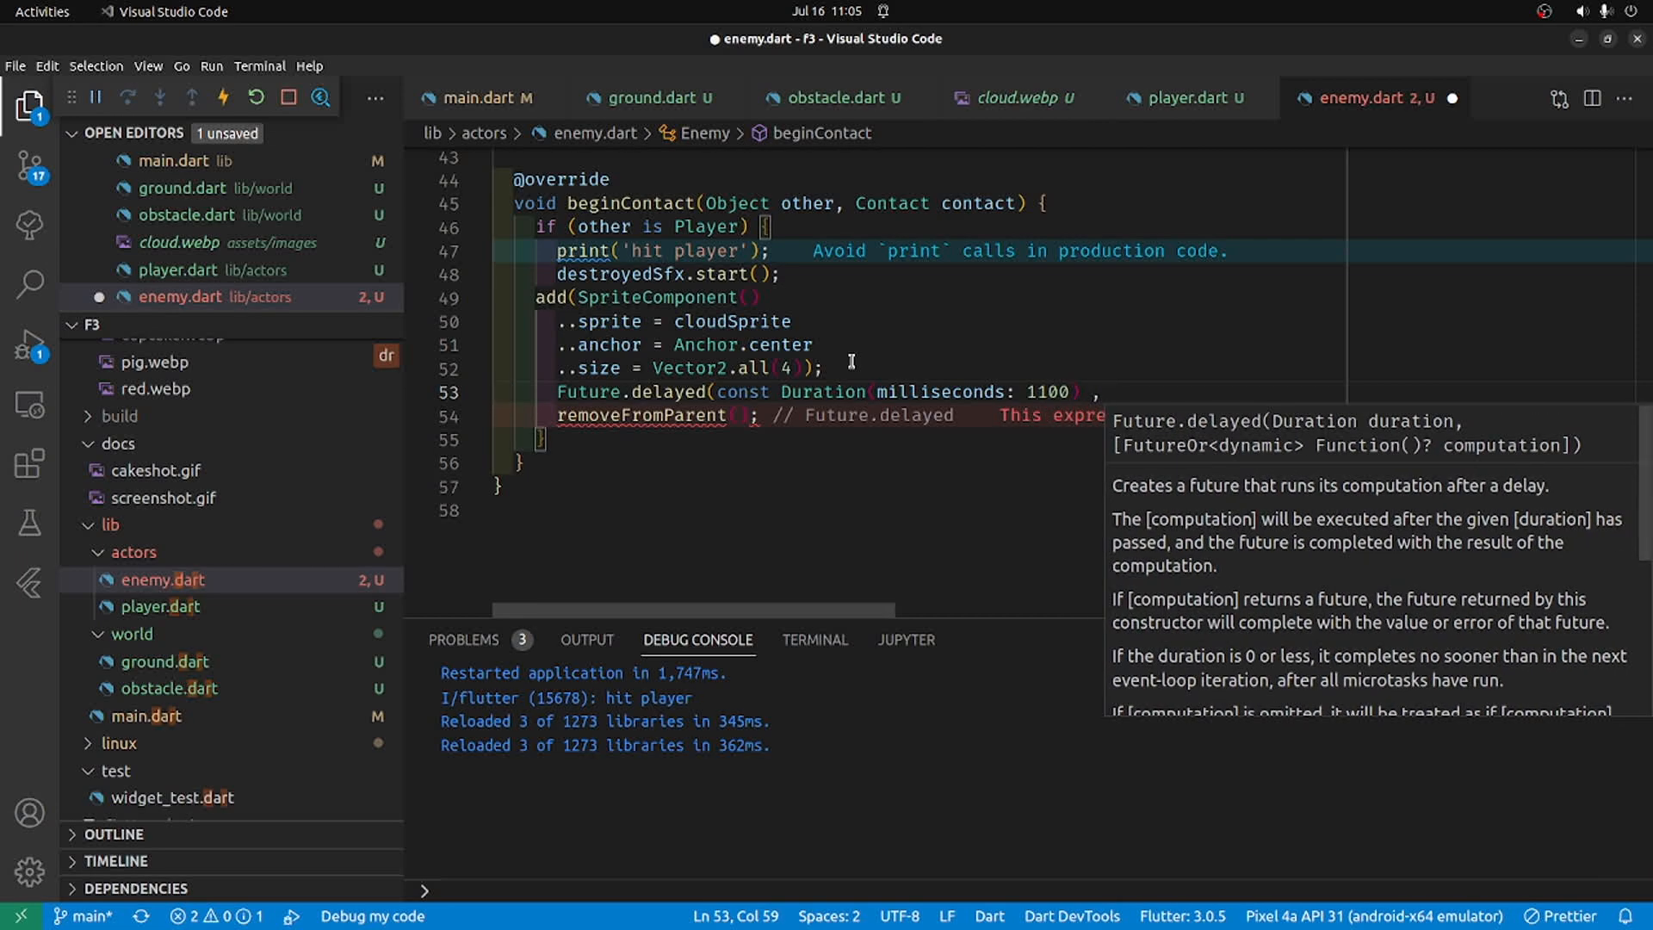
{"action": "type", "text": ","}
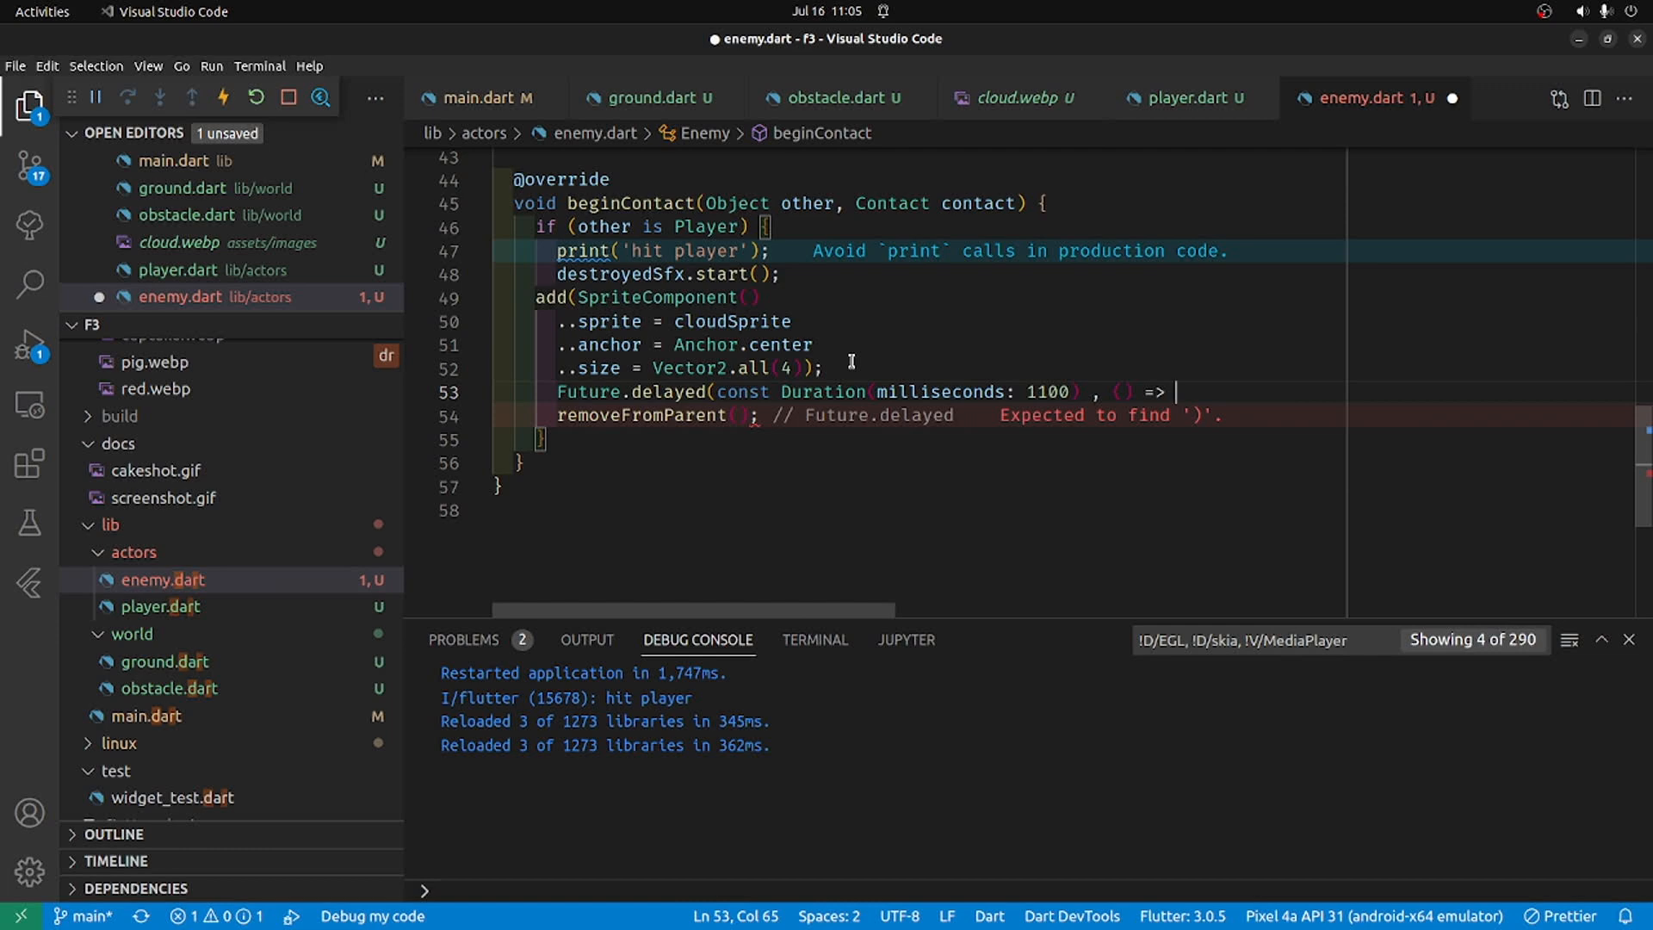
{"action": "type", "text": "removeF"}
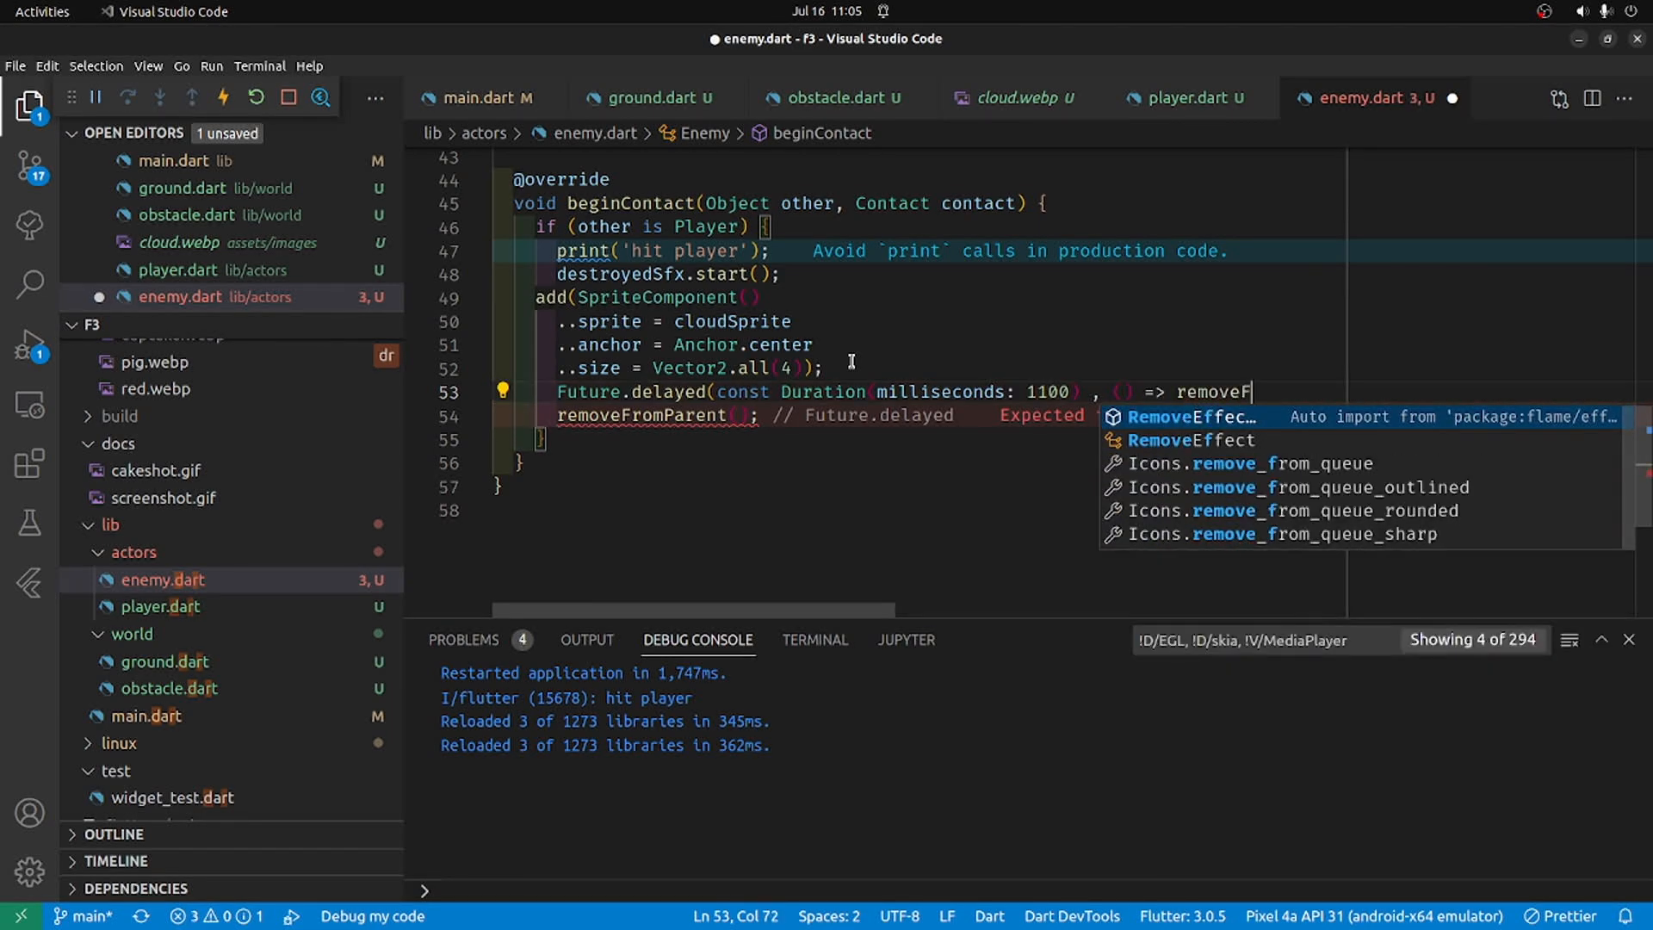
{"action": "type", "text": "romParent("}
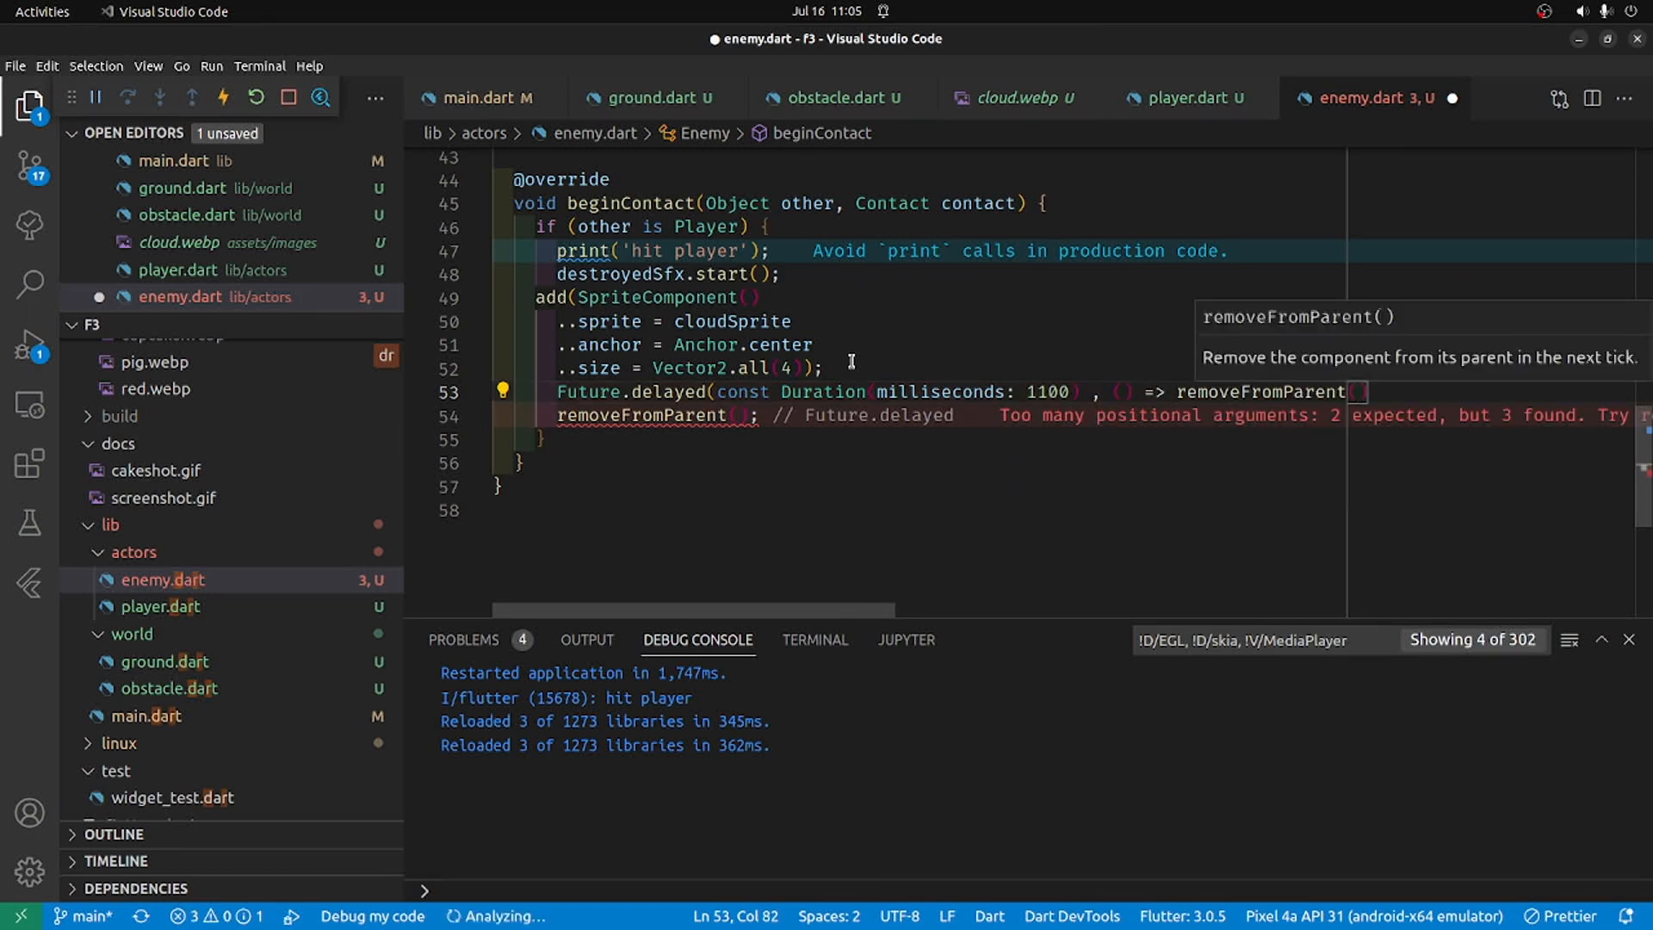
{"action": "key", "text": "Right"}
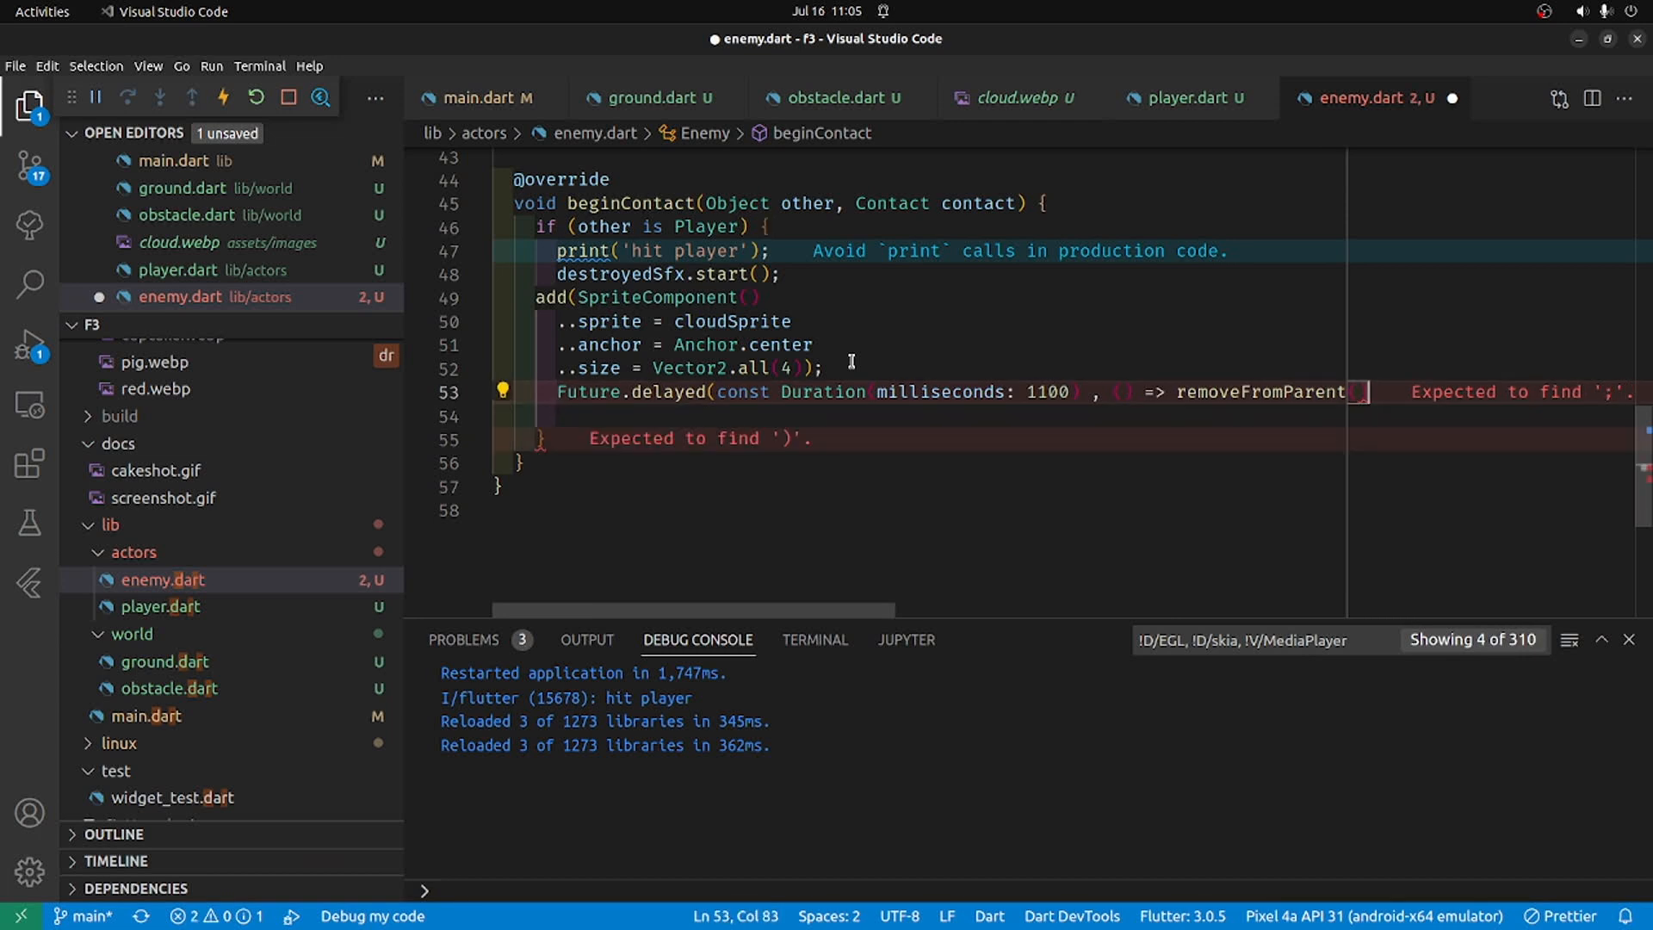
{"action": "type", "text": ")"}
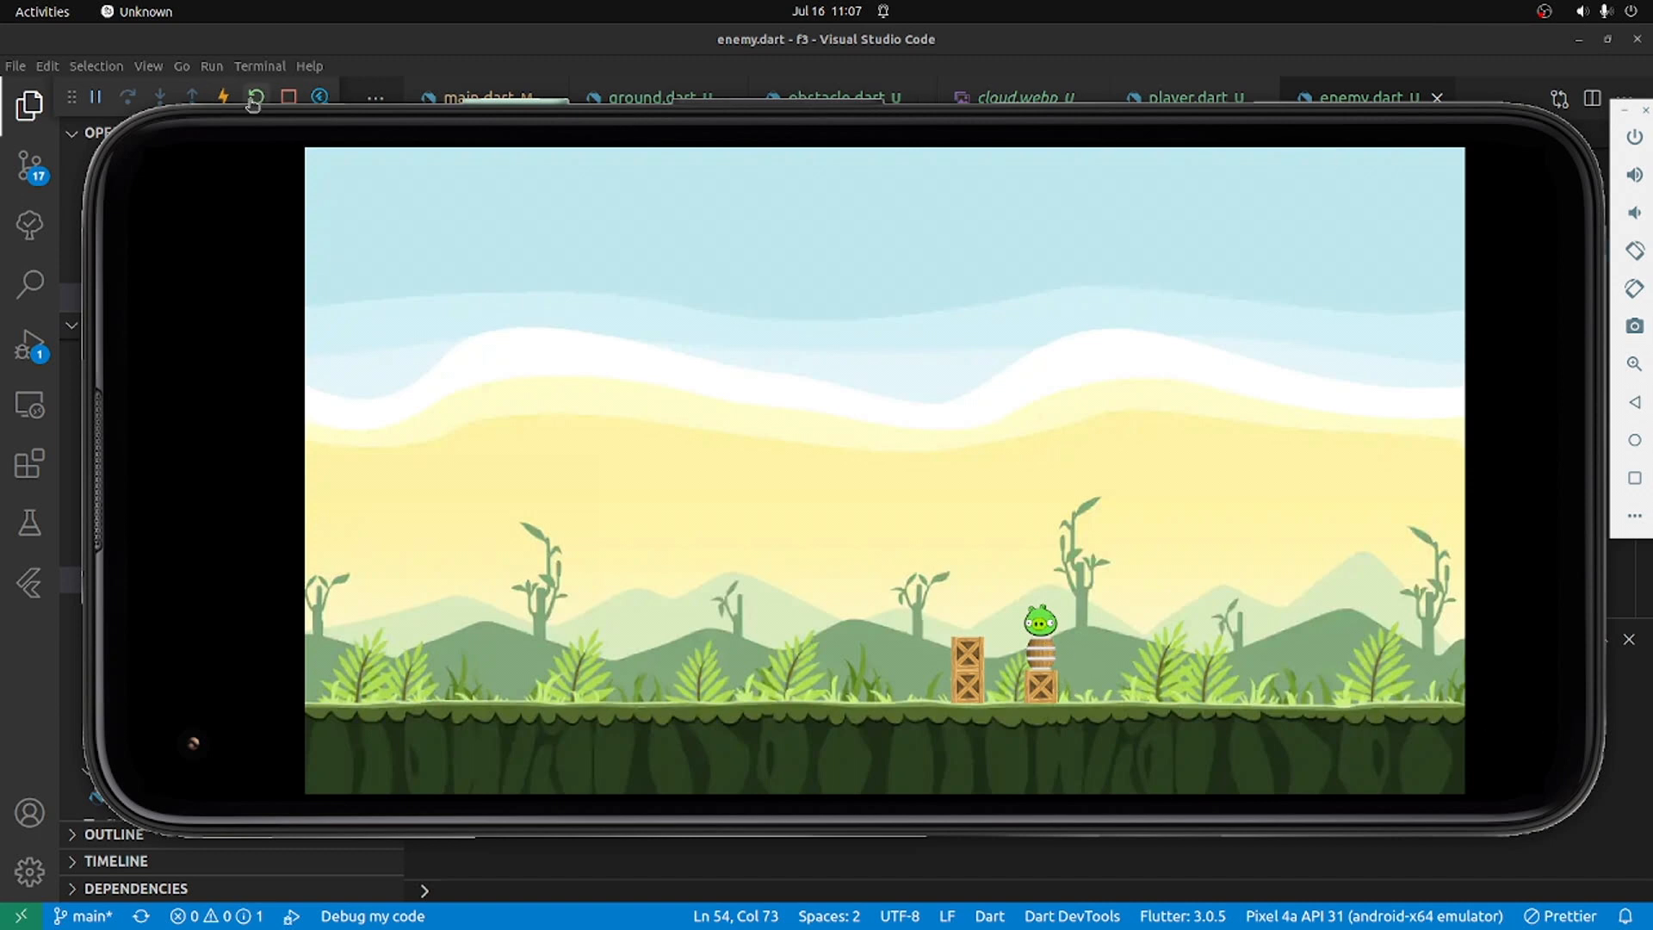
Step: Hot restart the game and launch the player into the pig to watch it vanish
{"action": "left_click", "coordinate": [255, 98]}
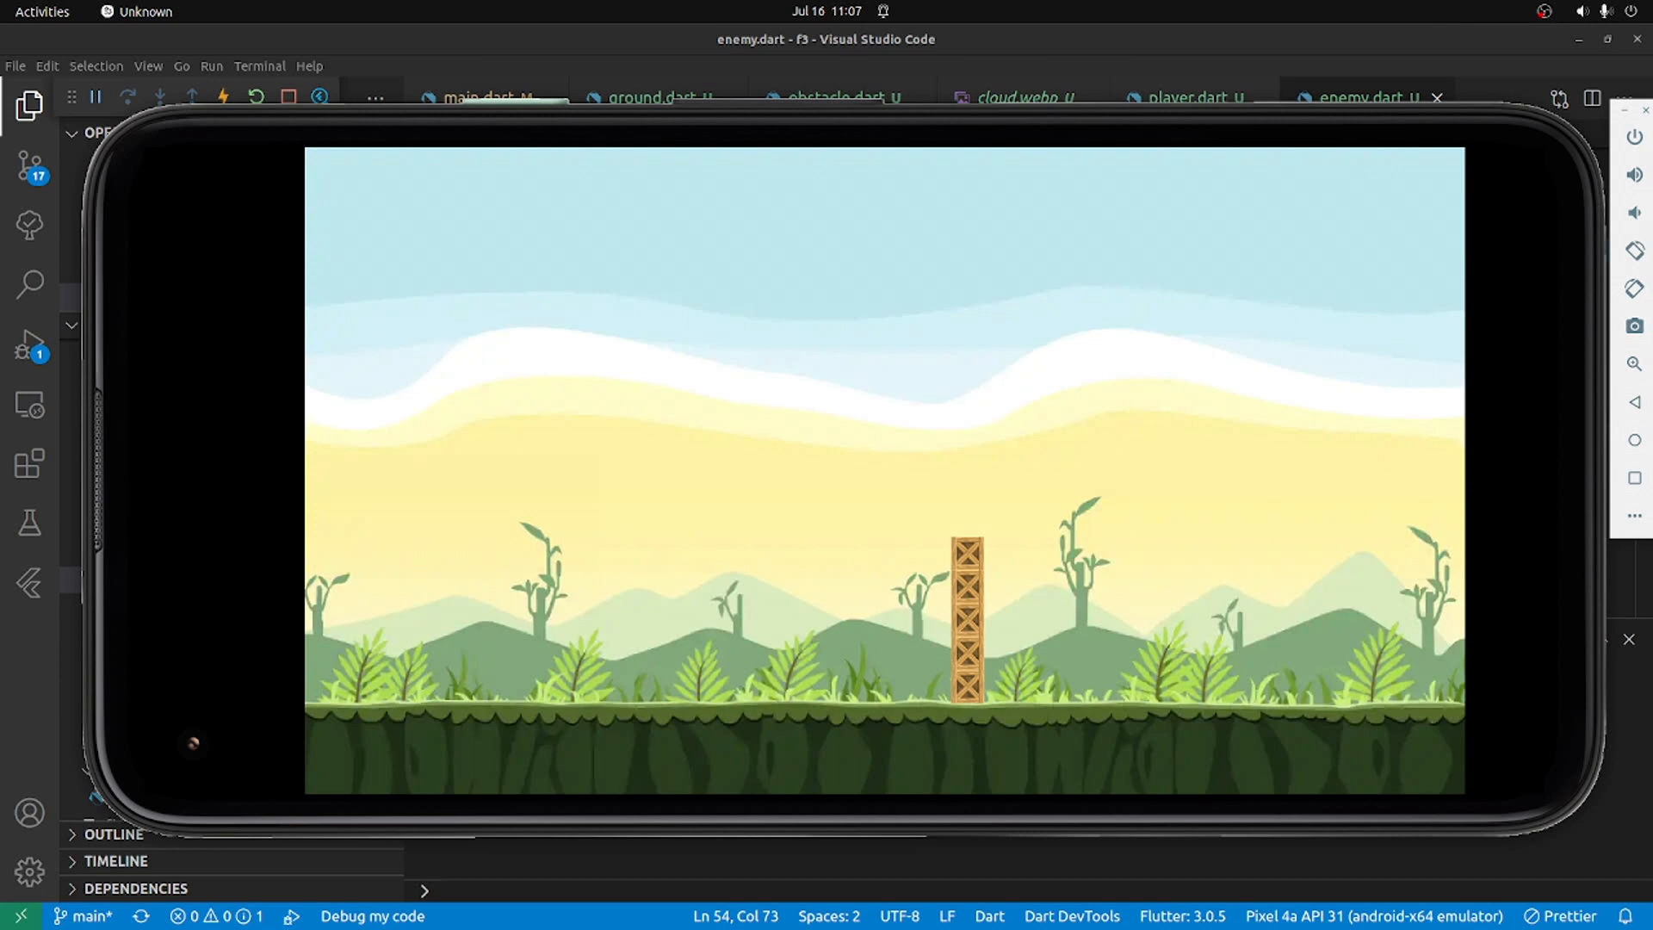
{"action": "mouse_move", "coordinate": [985, 620]}
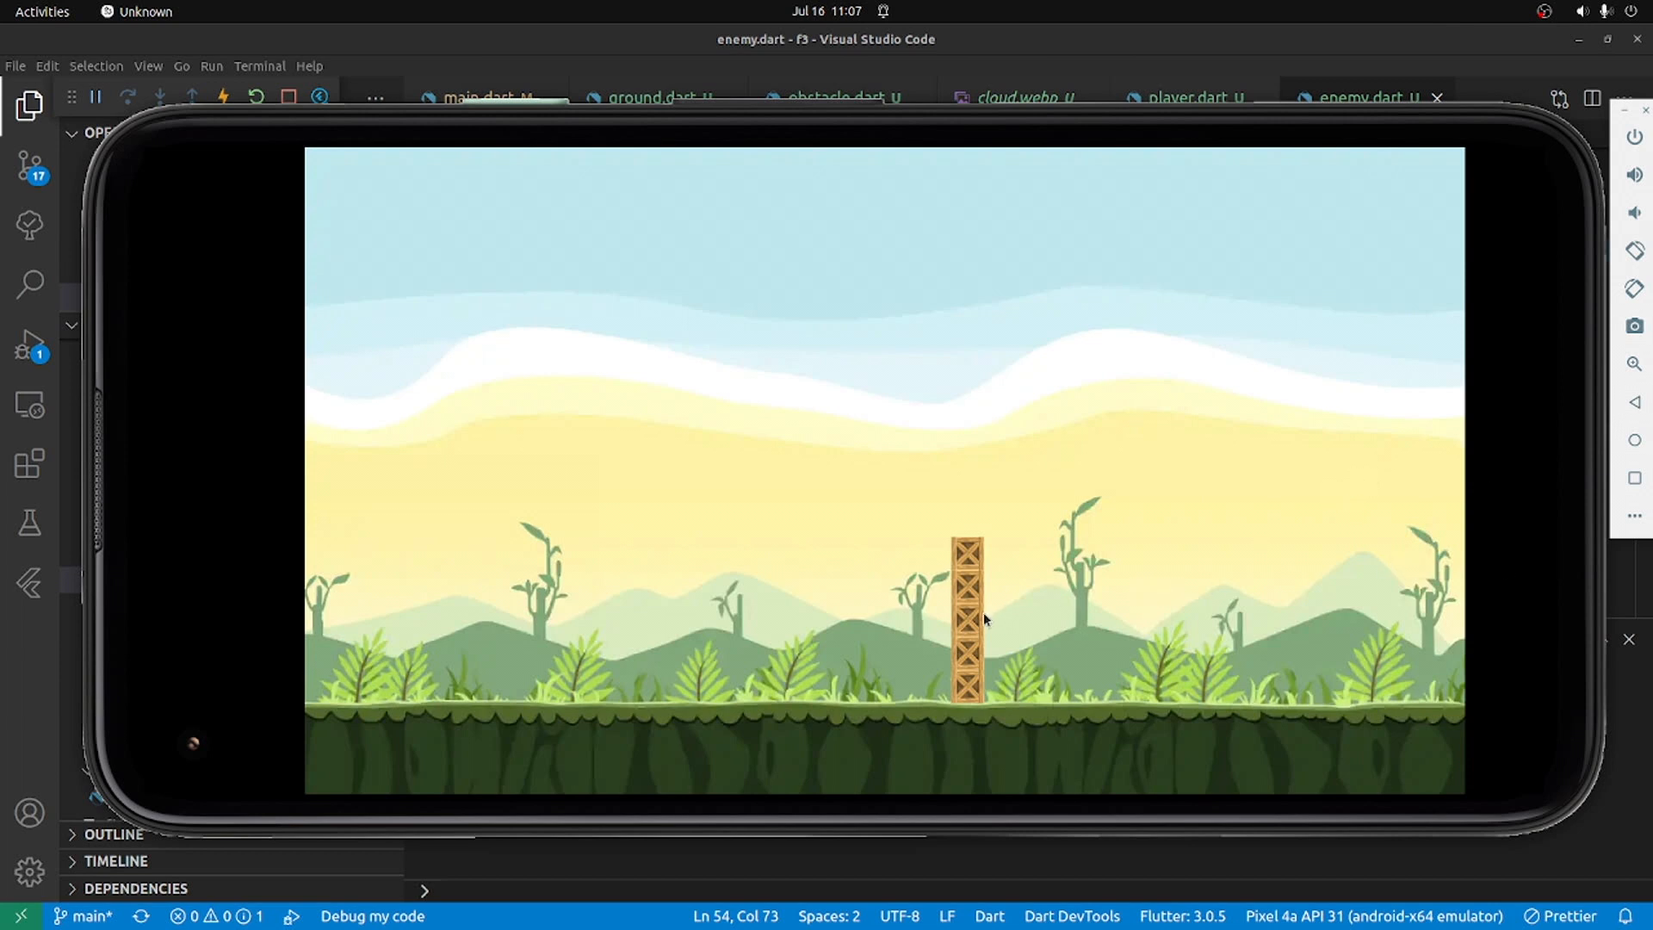
{"action": "mouse_move", "coordinate": [755, 315]}
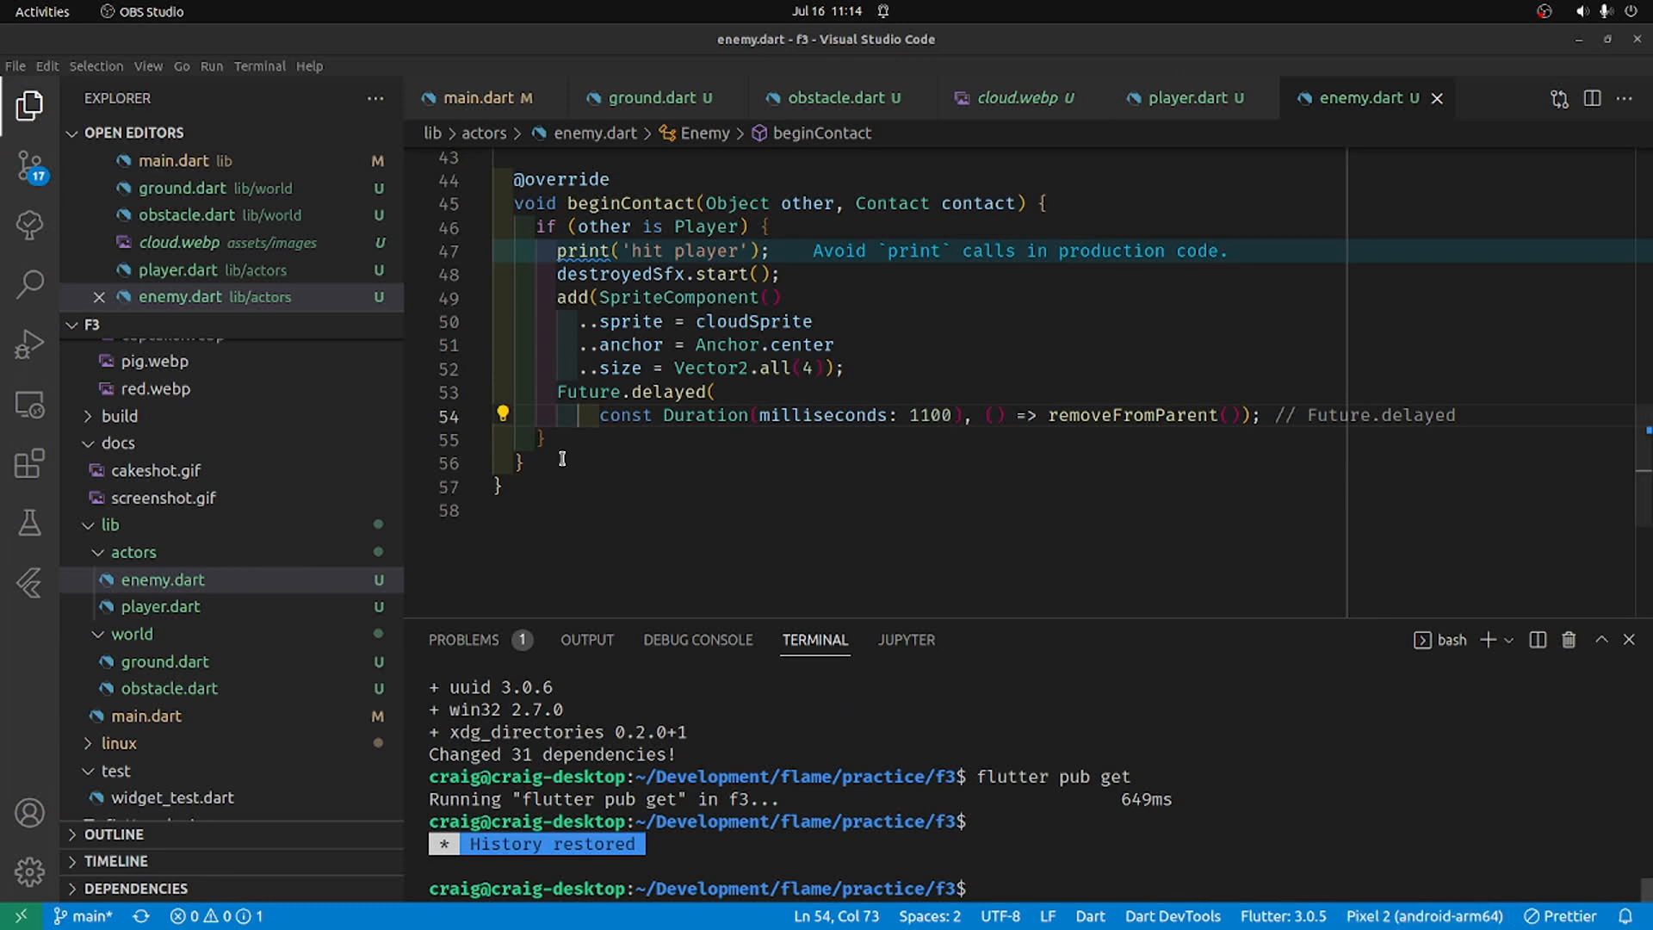
Step: Launch the app in debug mode via Run > Start Debugging
{"action": "left_click", "coordinate": [211, 66]}
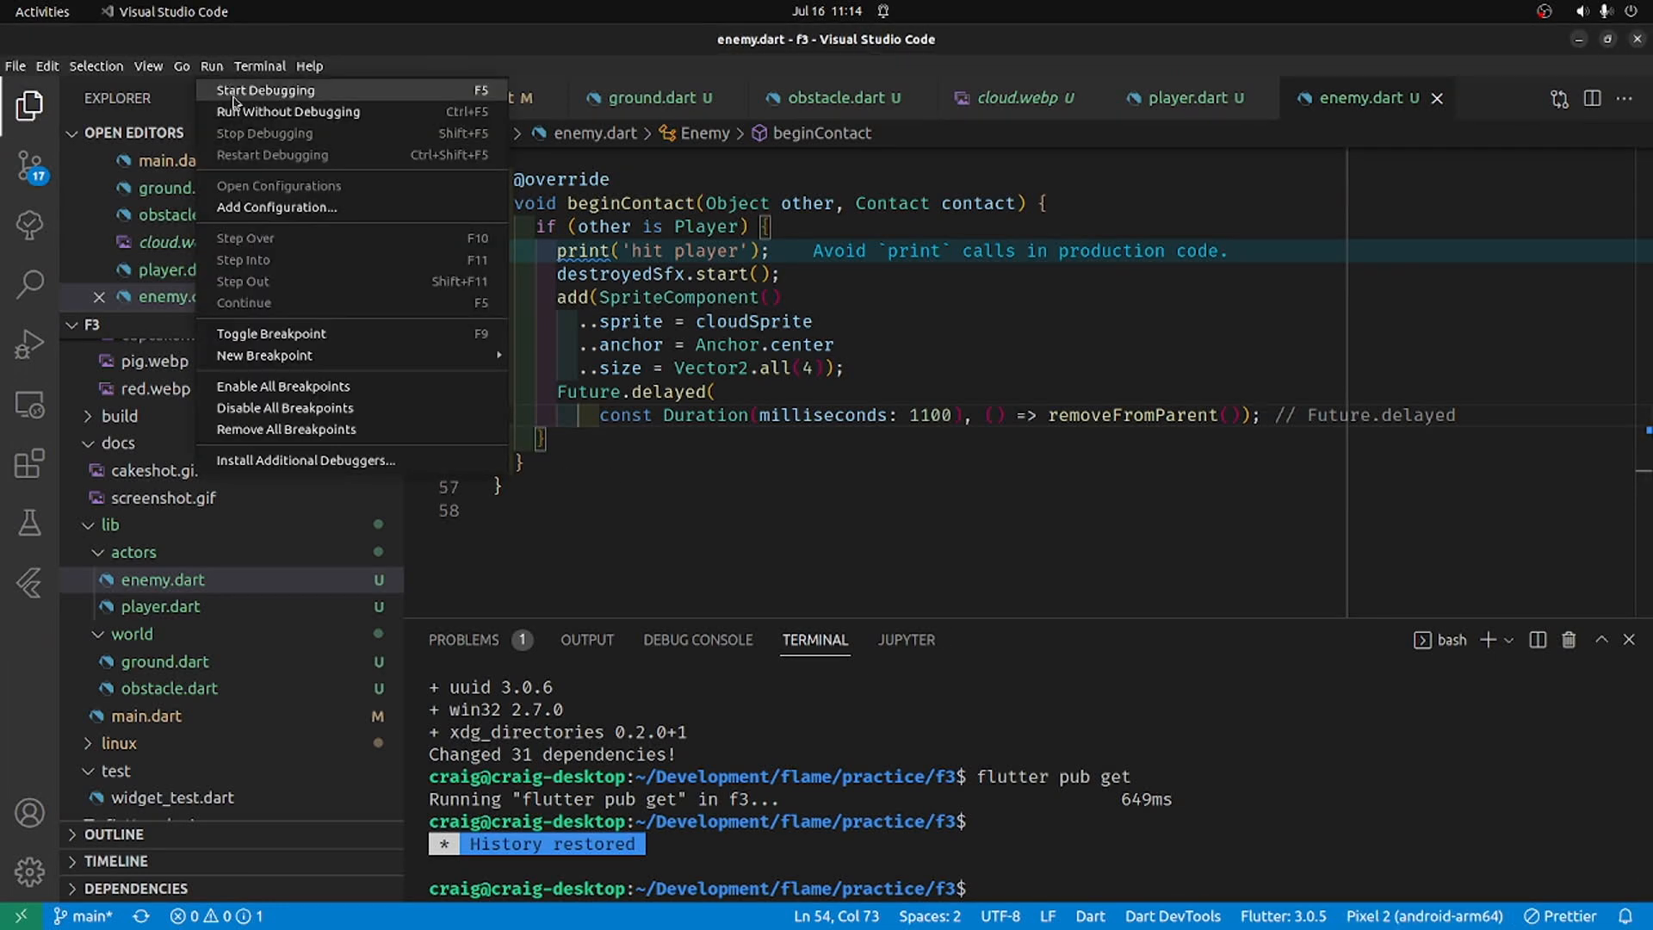
{"action": "left_click", "coordinate": [267, 90]}
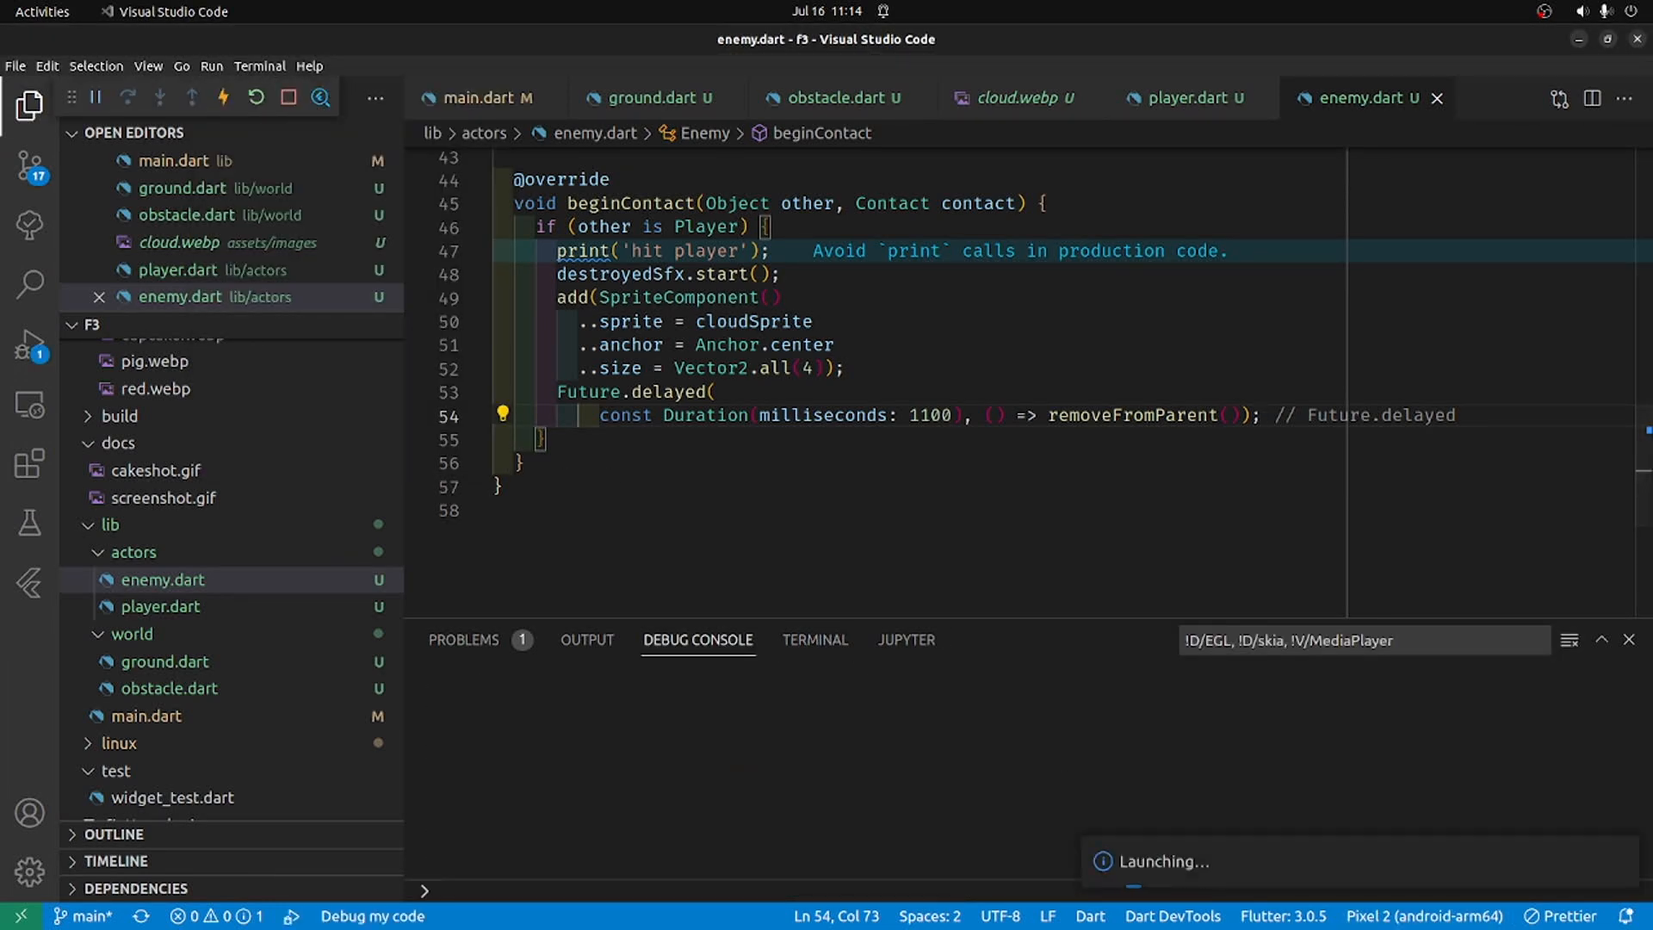